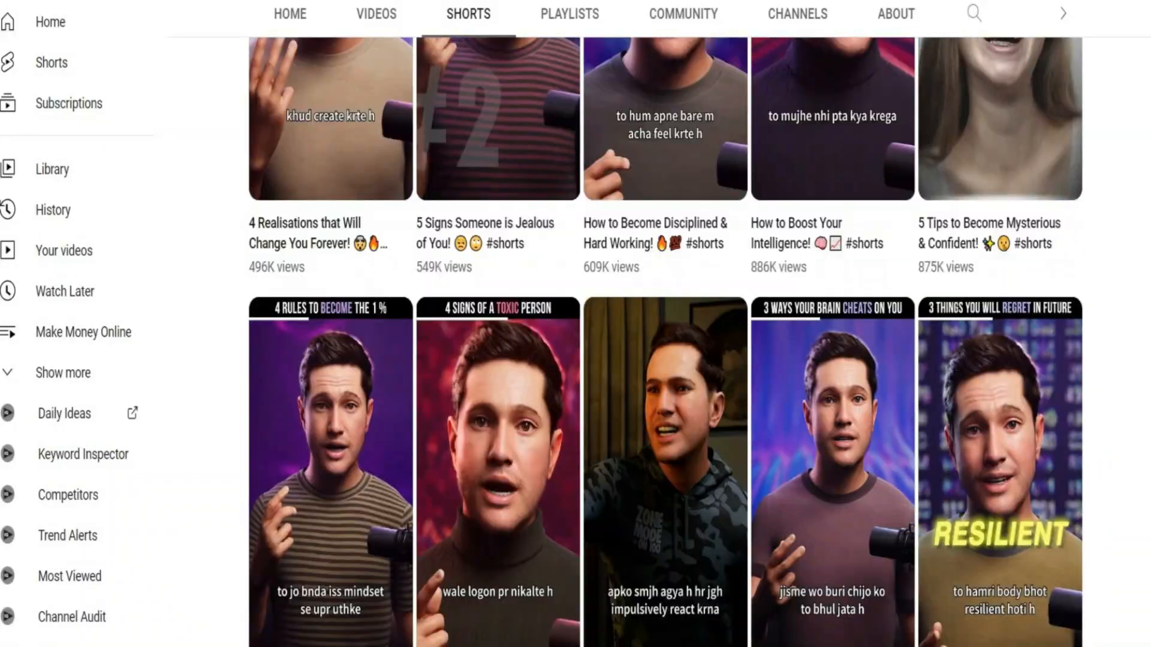
Scroll through the channel's Shorts grid of AI presenter videos on YouTube
scroll(down, 3)
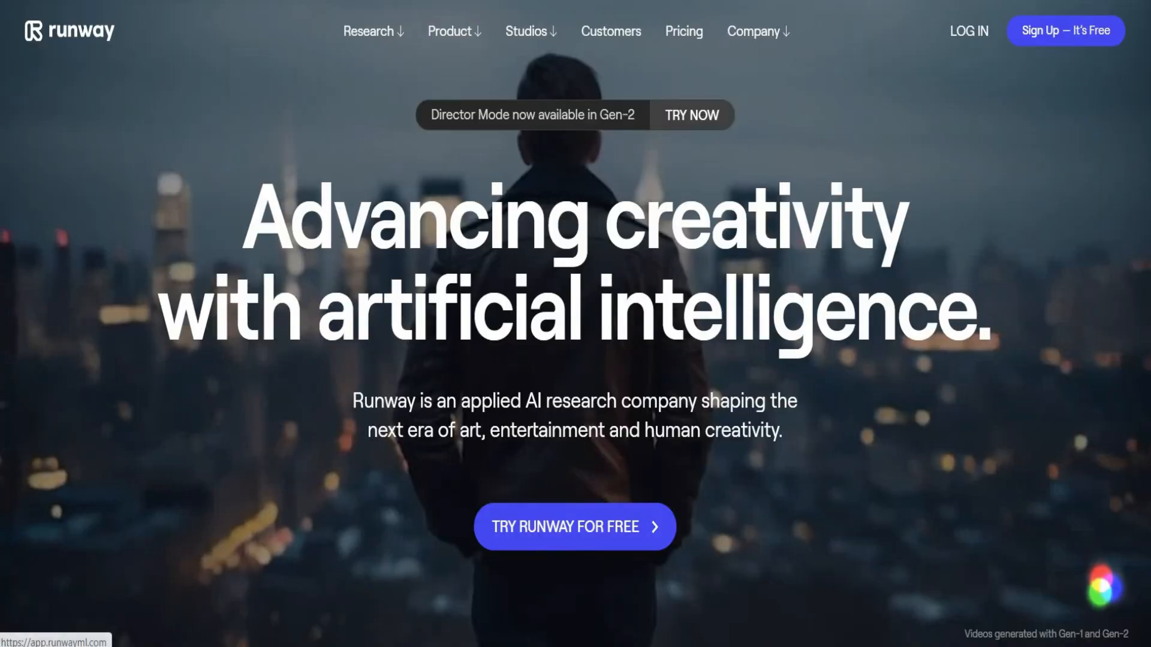
Log in to Runway and preview the Text, Image and Image + Description modes, ending on Text
click(968, 31)
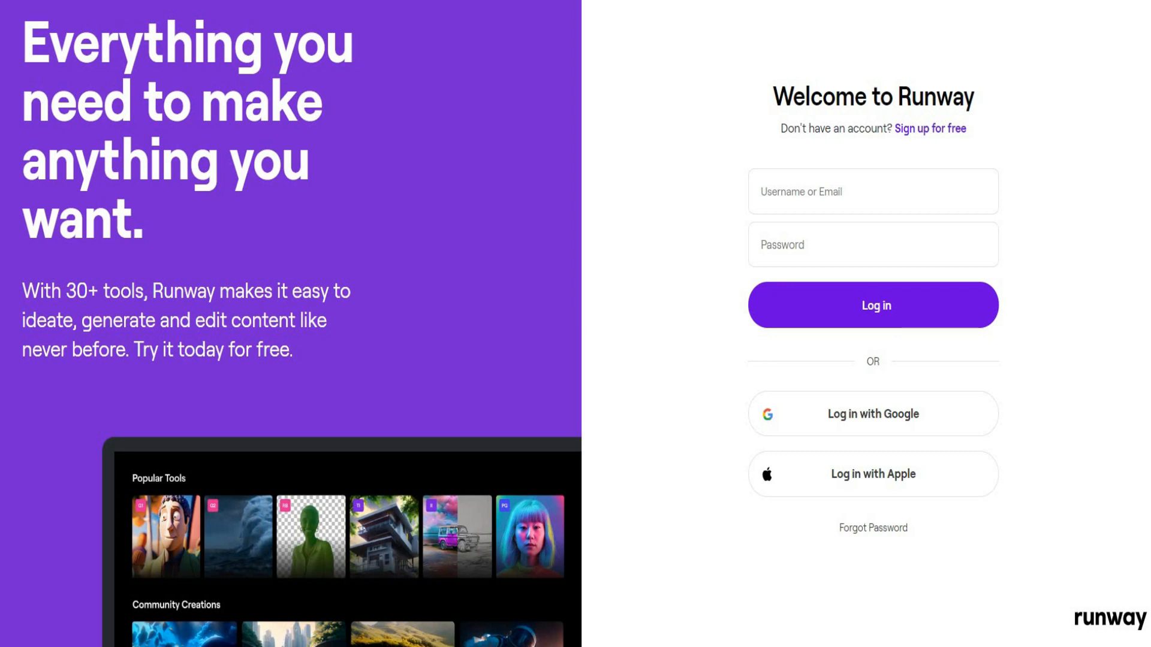
click(872, 305)
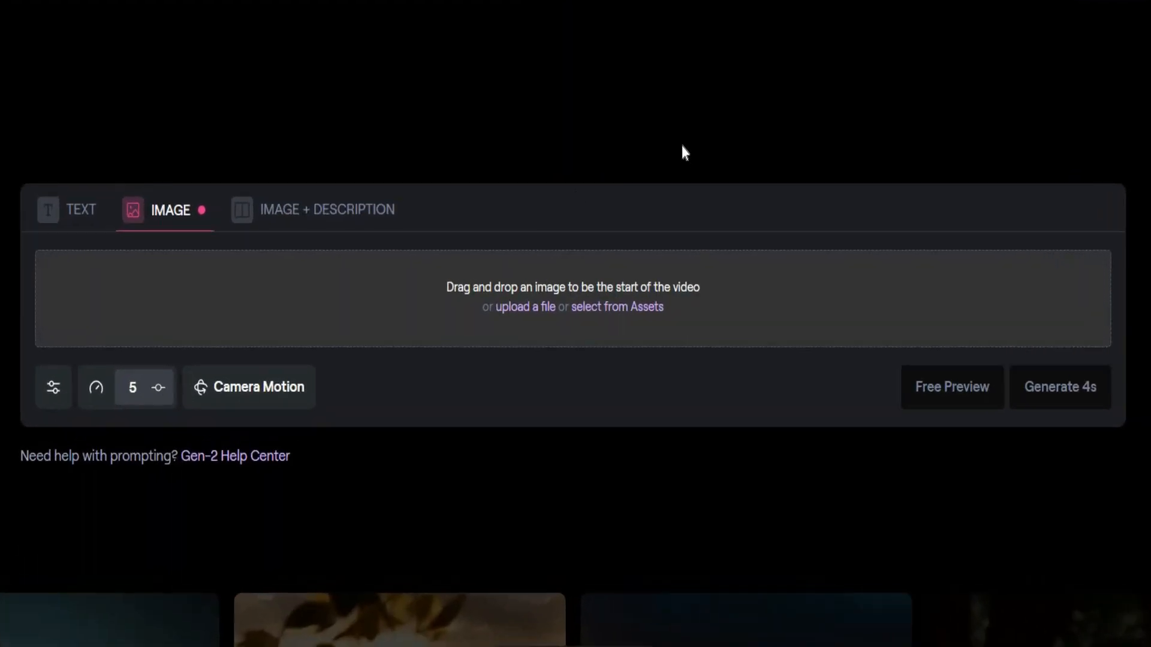
mouse_move(819, 271)
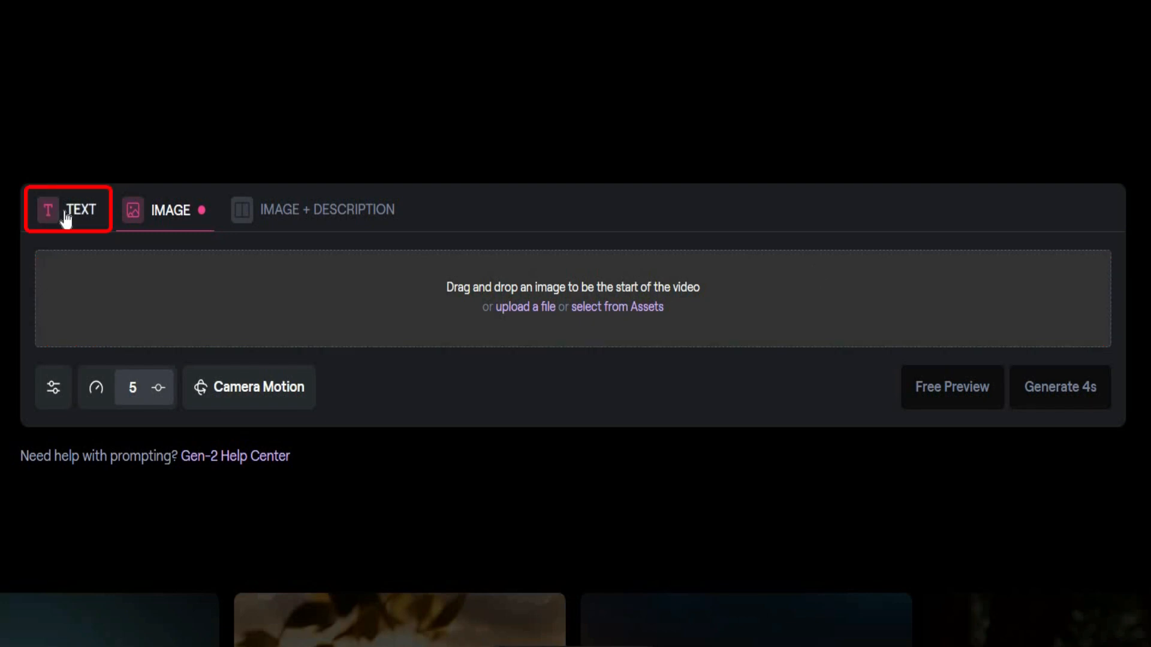
click(66, 210)
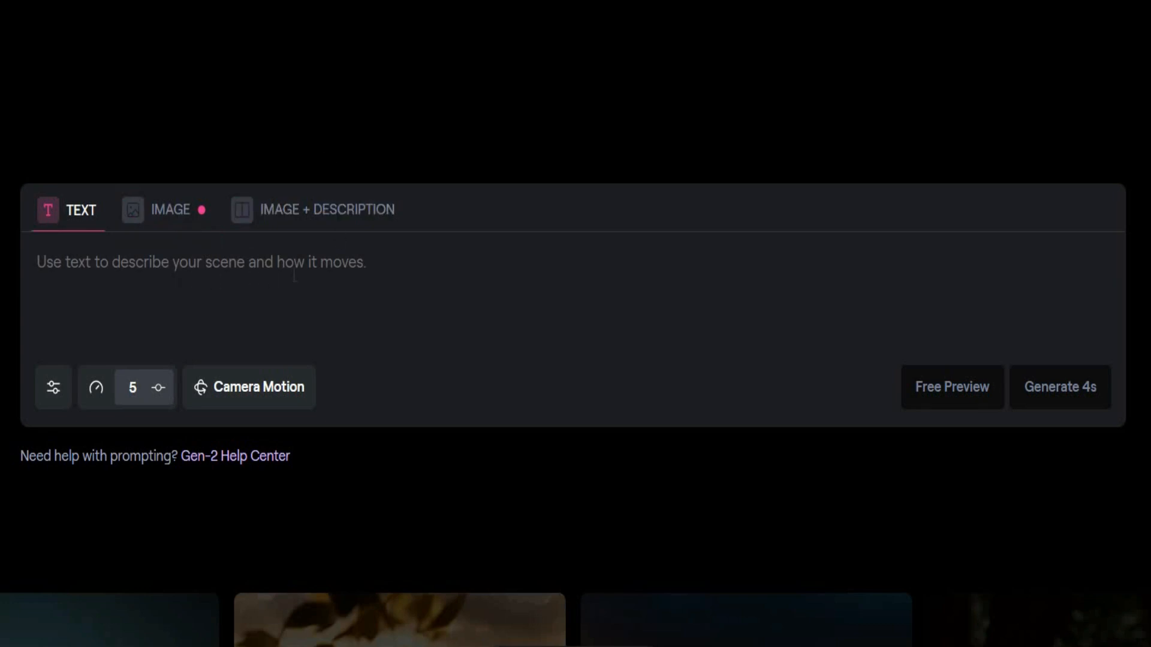
click(169, 209)
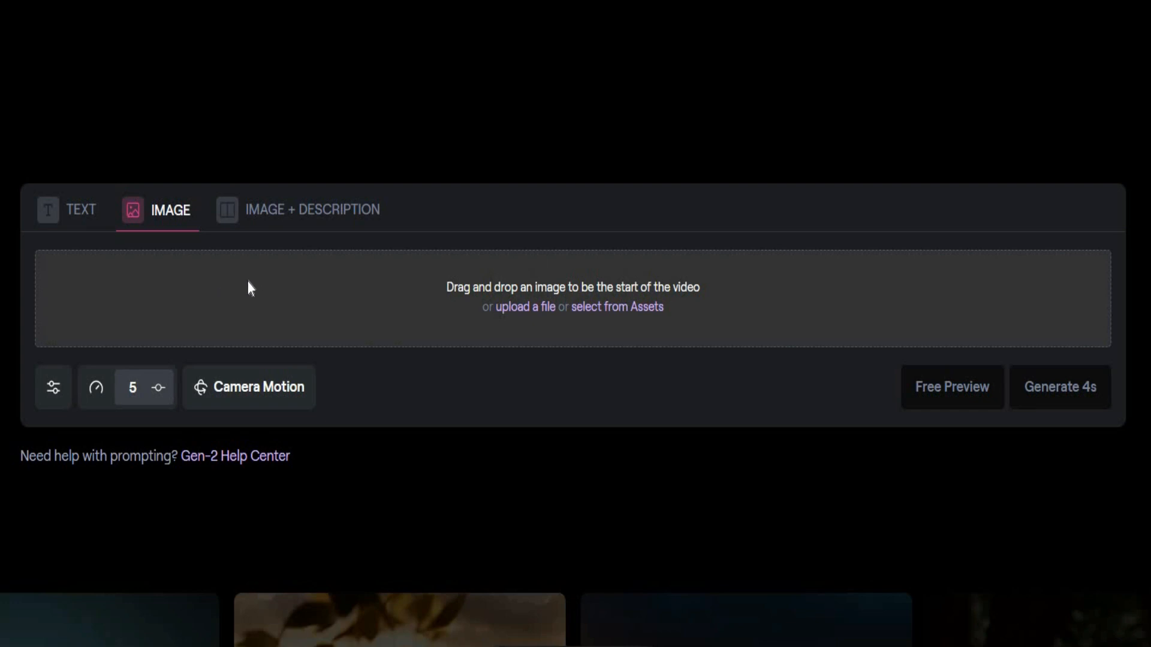
mouse_move(277, 278)
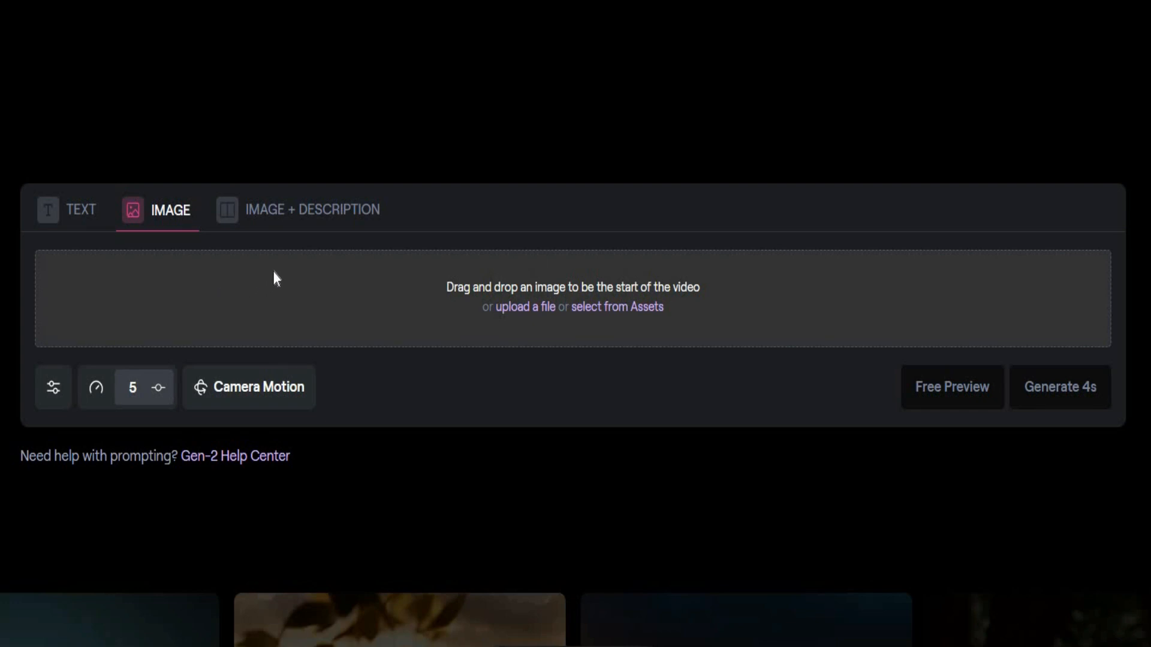
click(311, 210)
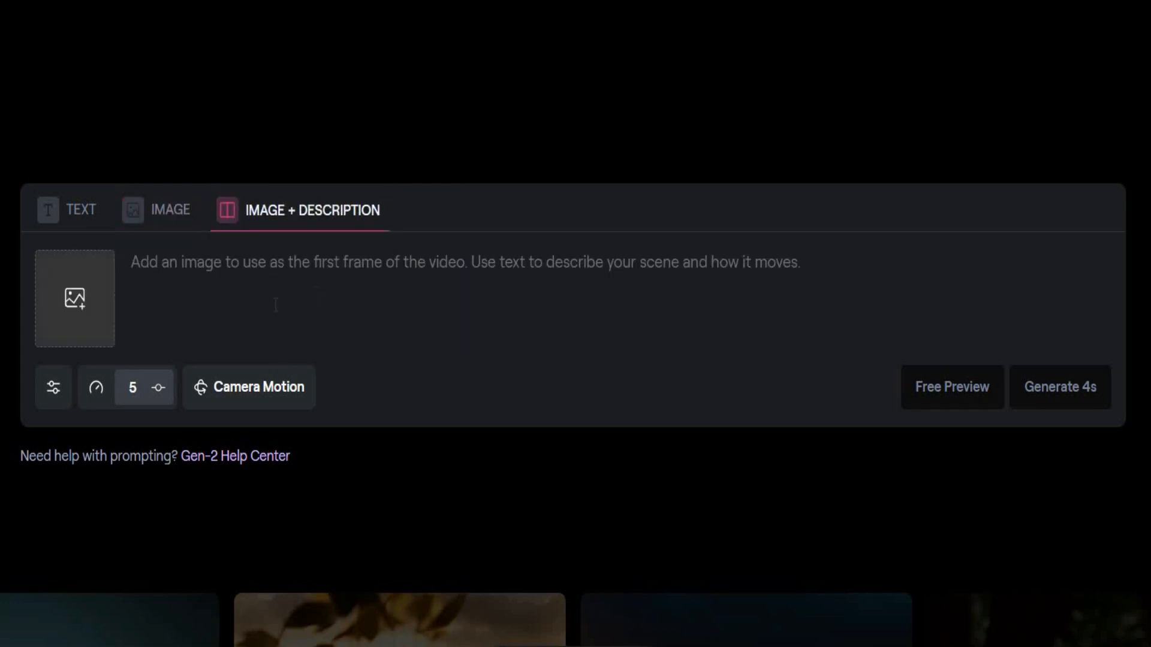
mouse_move(75, 235)
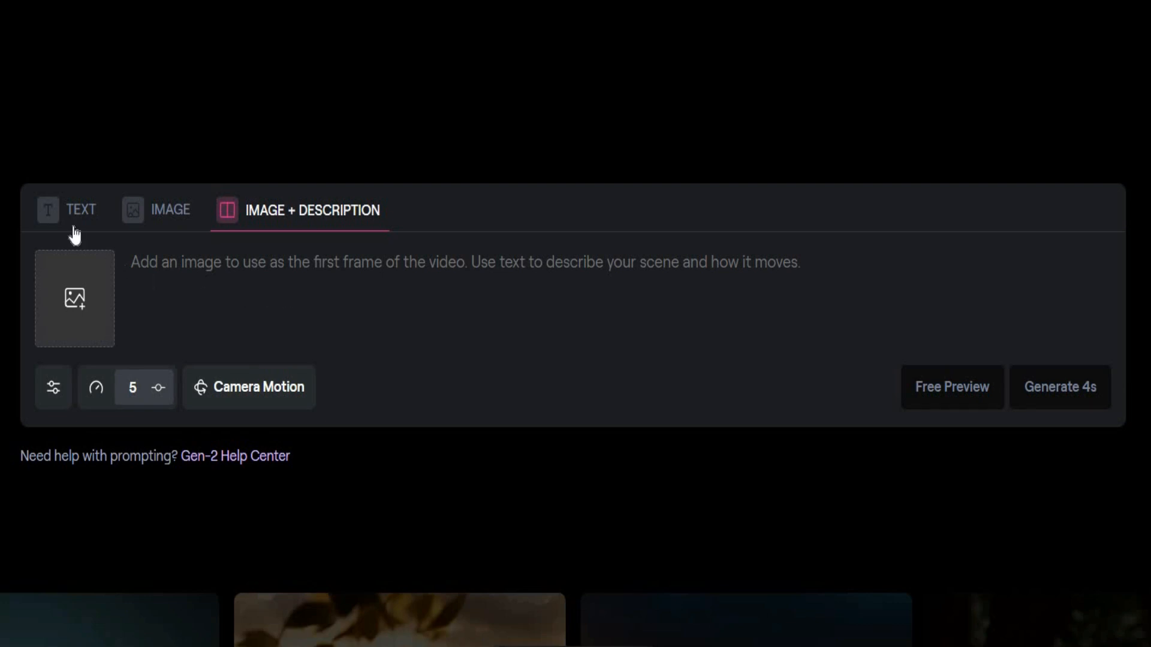
click(72, 210)
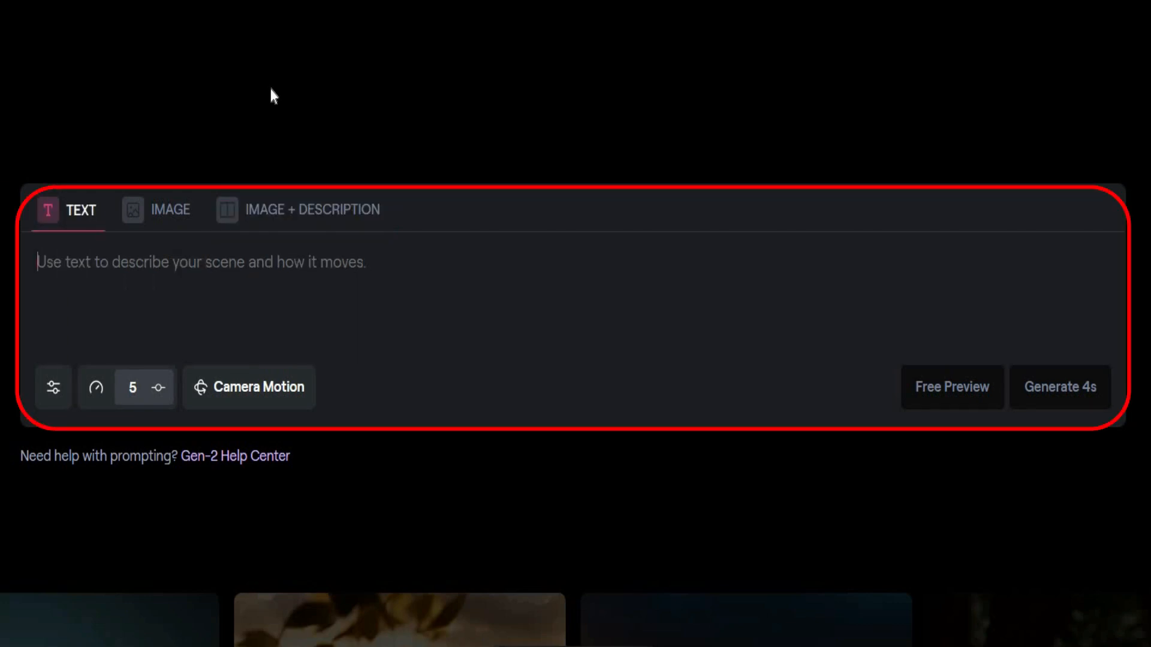
Generate a 4s clip from 'Create a professional background for a new presenter'
text(Create a professional back)
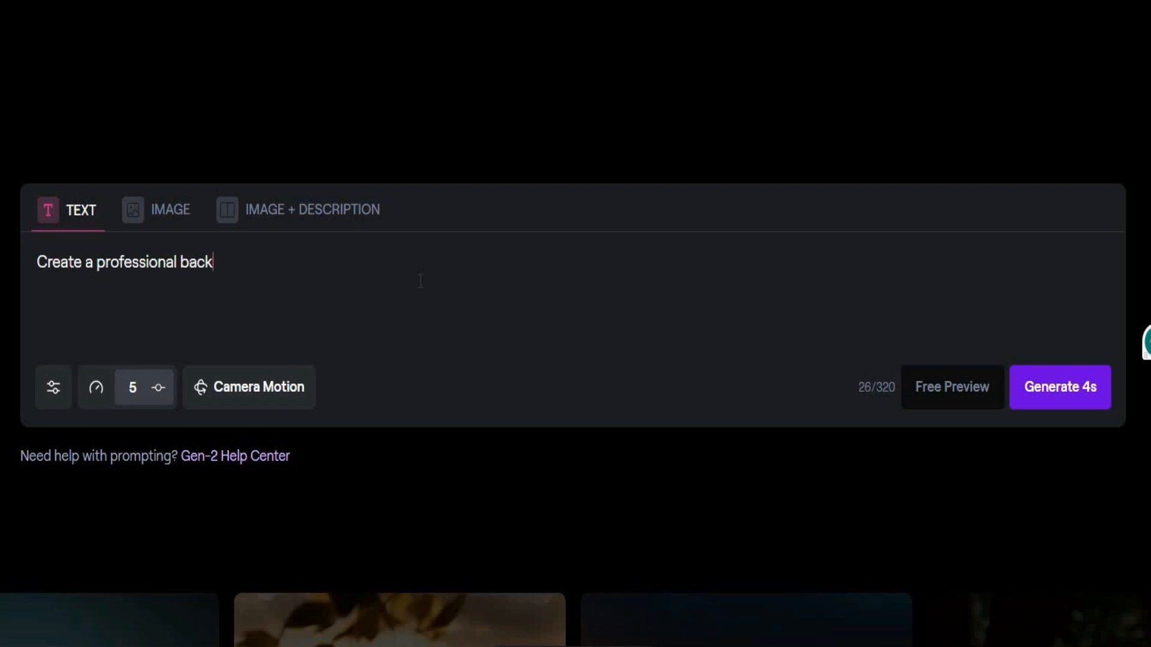
text(ground for a new presenter)
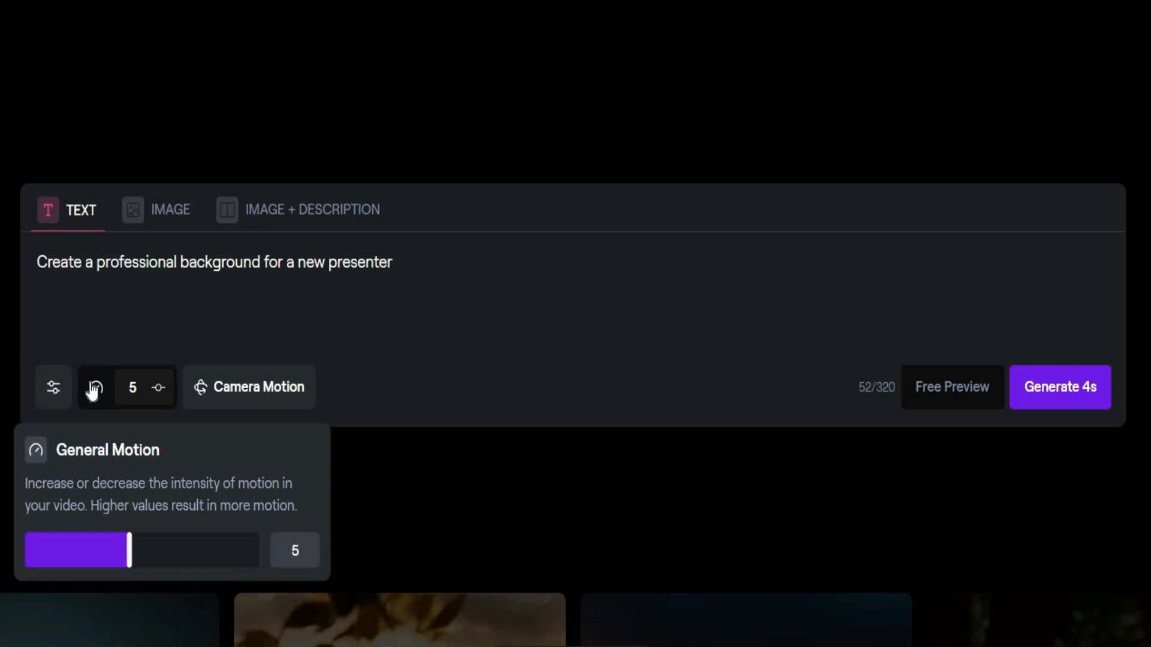
click(1059, 386)
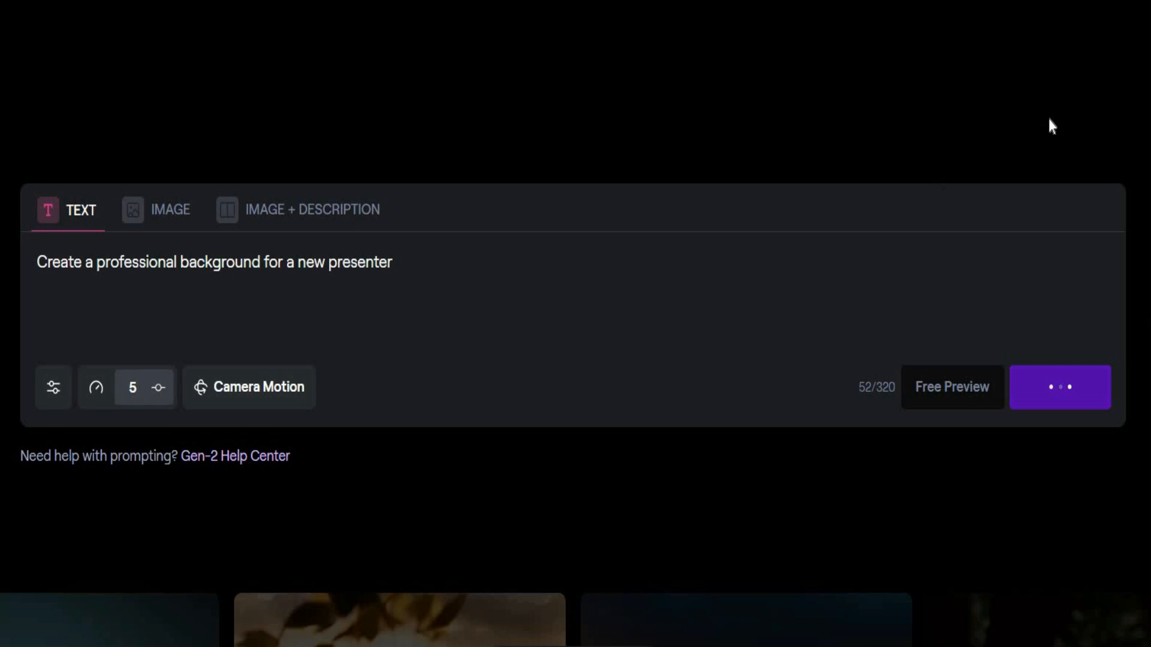
click(1060, 386)
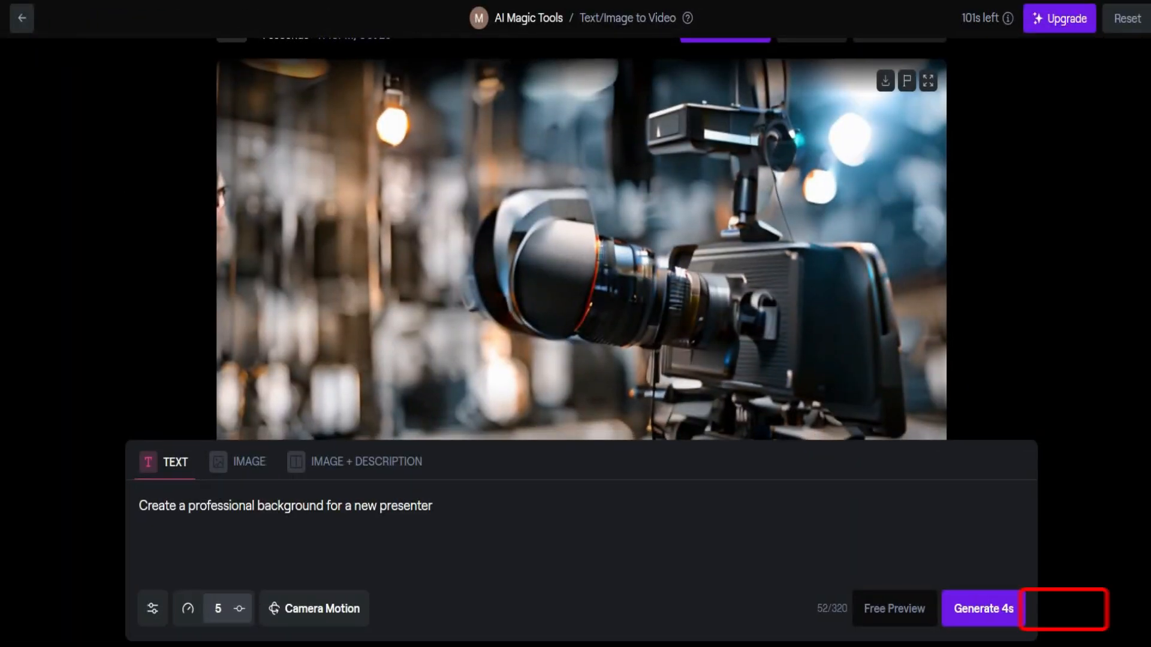
Generate 4s clips from a crashing-waves seascape prompt and a desert sand-dune landscape prompt
click(983, 608)
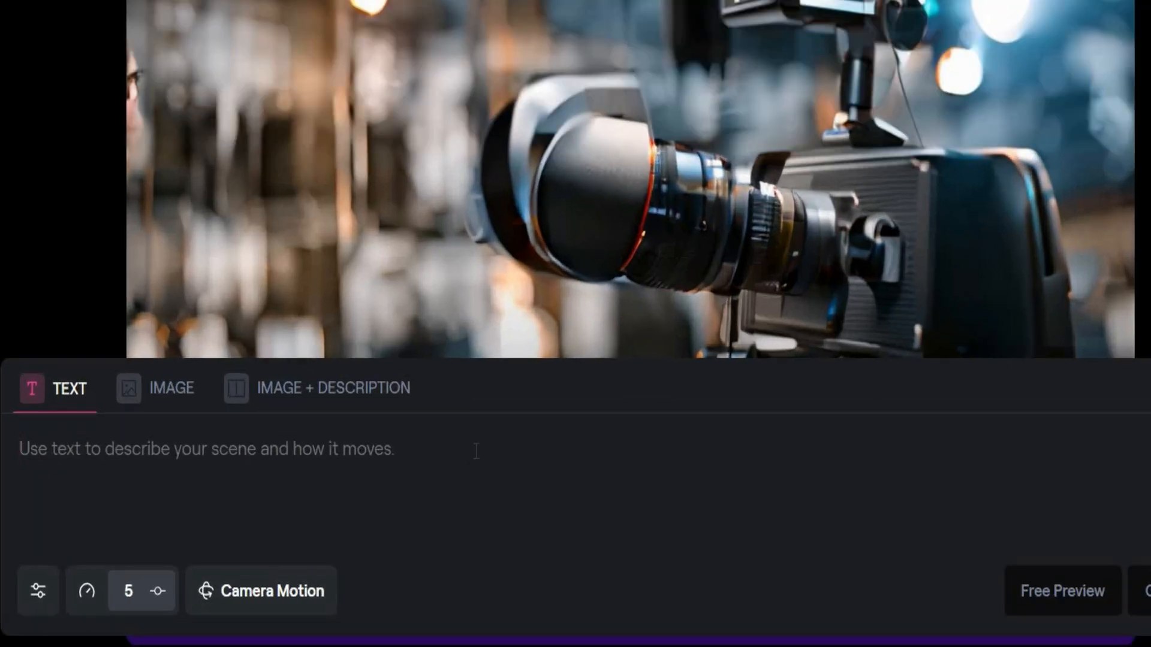
text(Create a captivating seascape with crashing waves, a vast expanse of ocean, and a distant shoreline.)
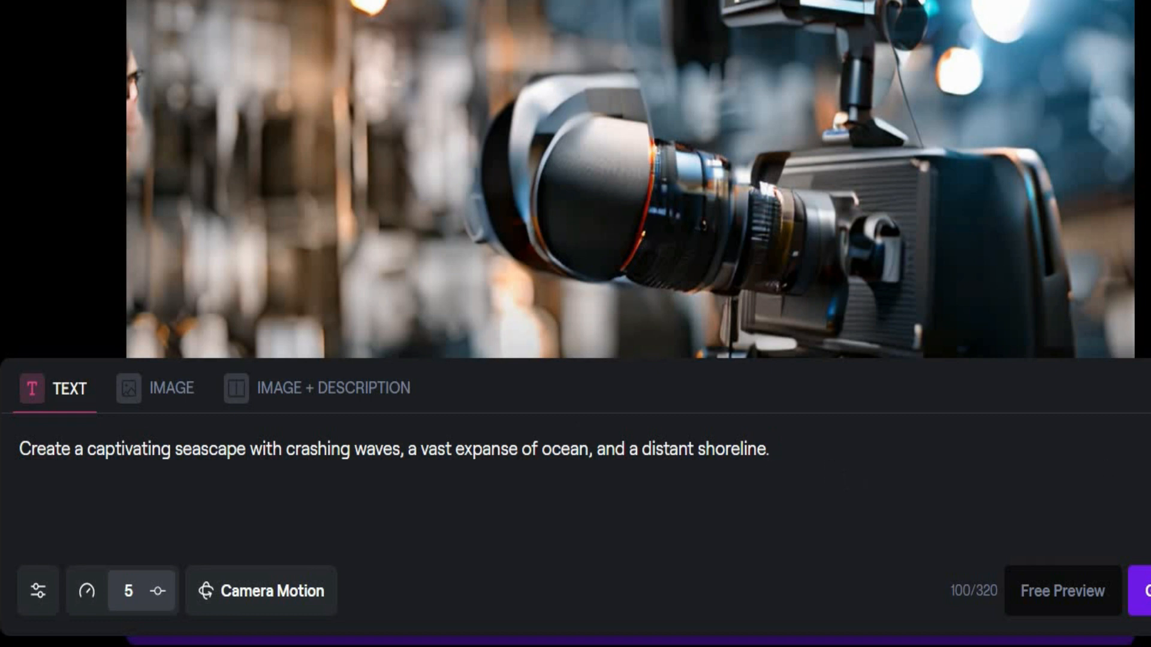
click(1136, 591)
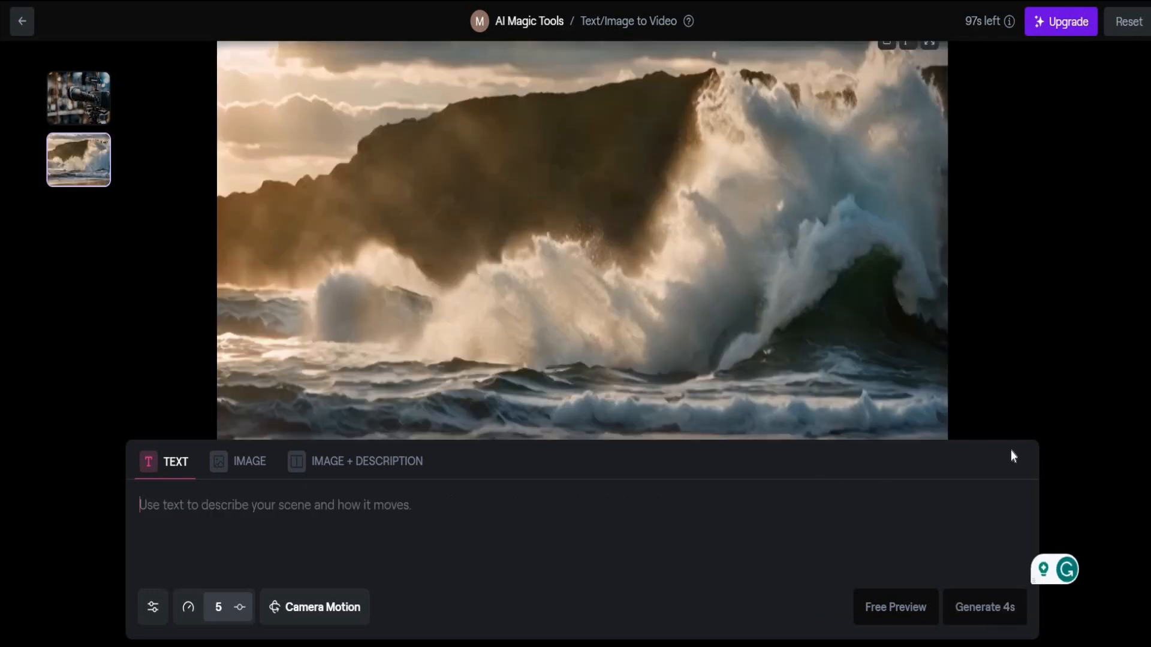
text(Create a dramatic landscape desert, showcasing vast sand dunes, distant mountains, and a vast expanse of sky.)
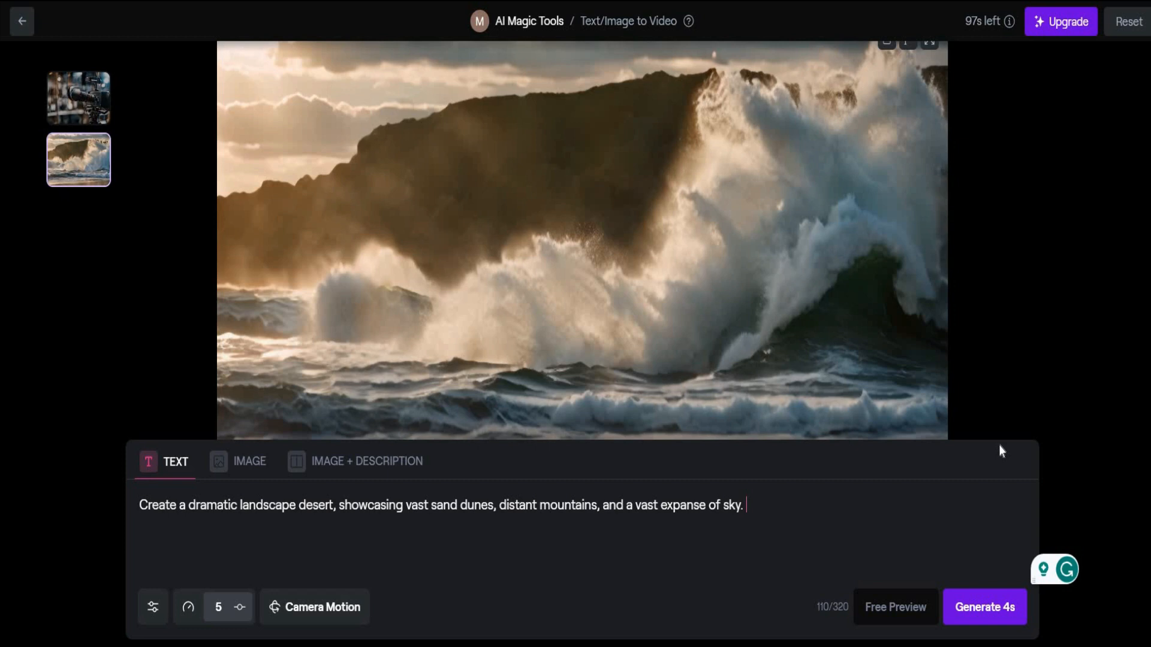
click(984, 607)
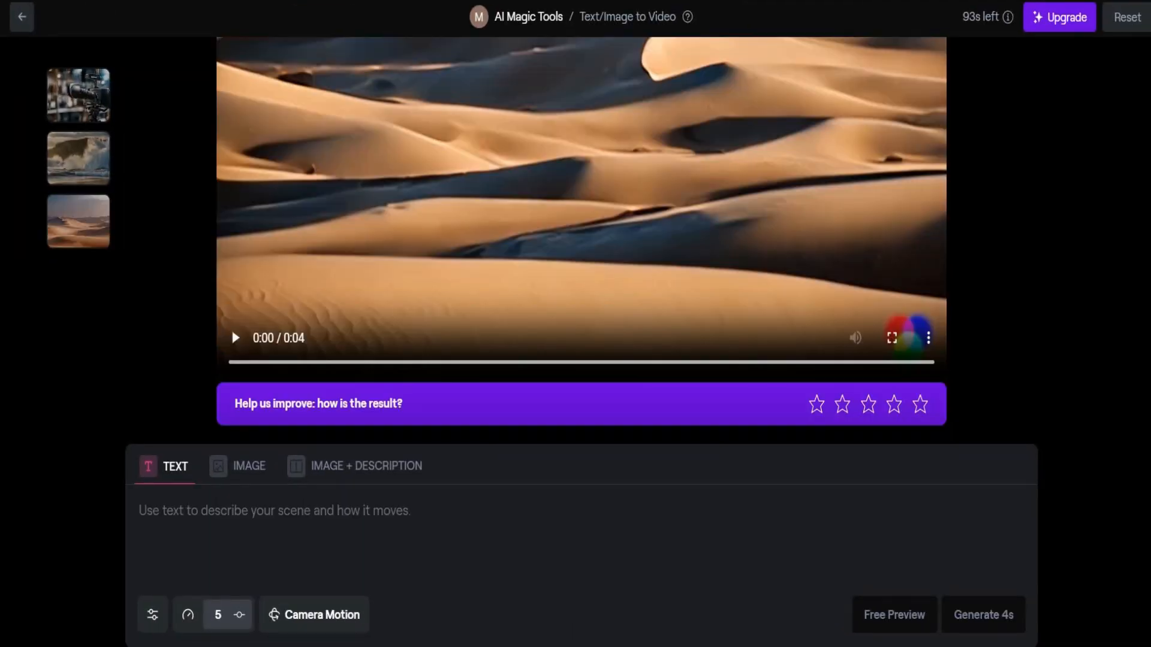
Switch to Image mode, upload the DreamShaper girl portrait and generate a clip from it
click(248, 467)
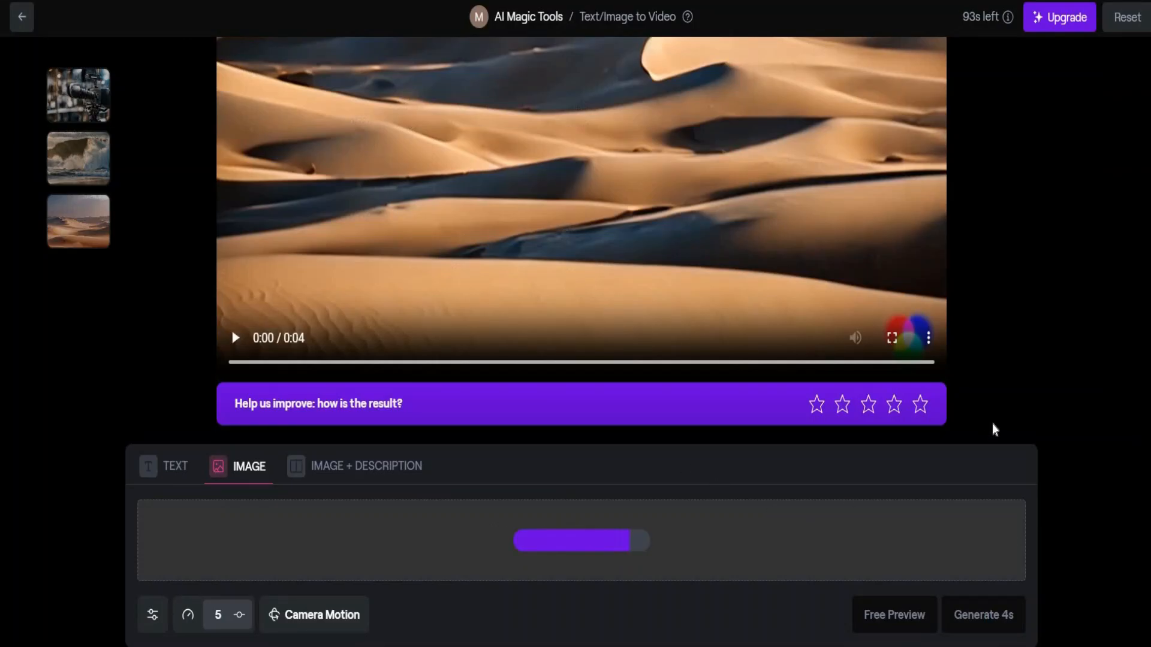
click(892, 337)
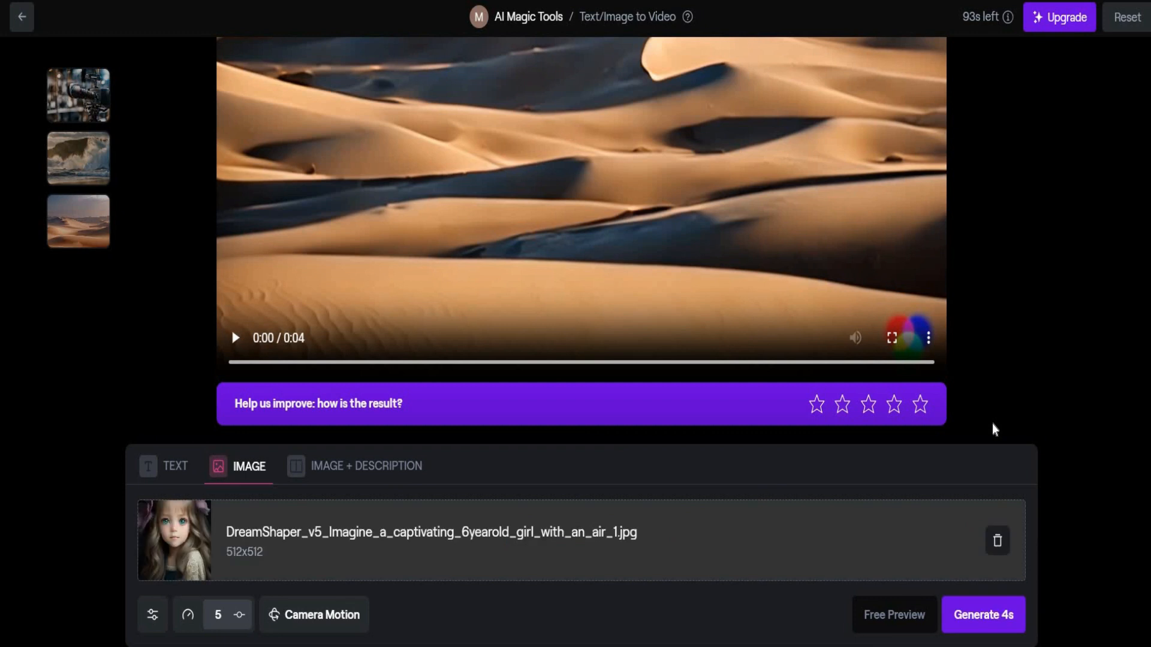
click(983, 614)
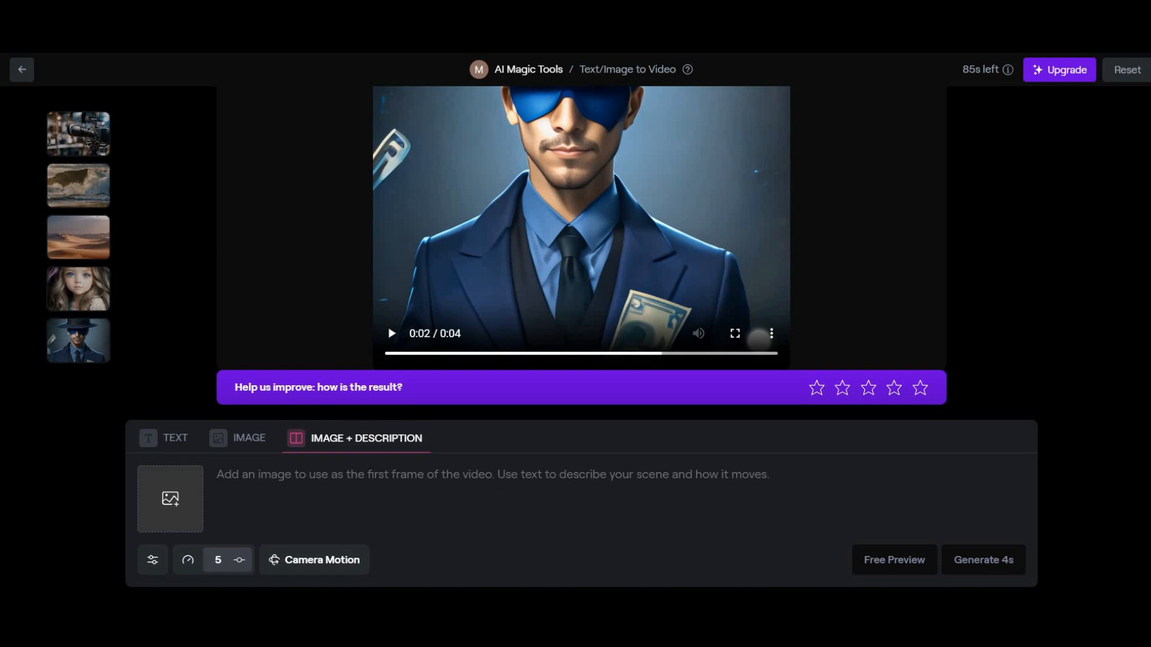
Open the Leonardo AI image of a smiling suited presenter in a news studio full size
click(983, 559)
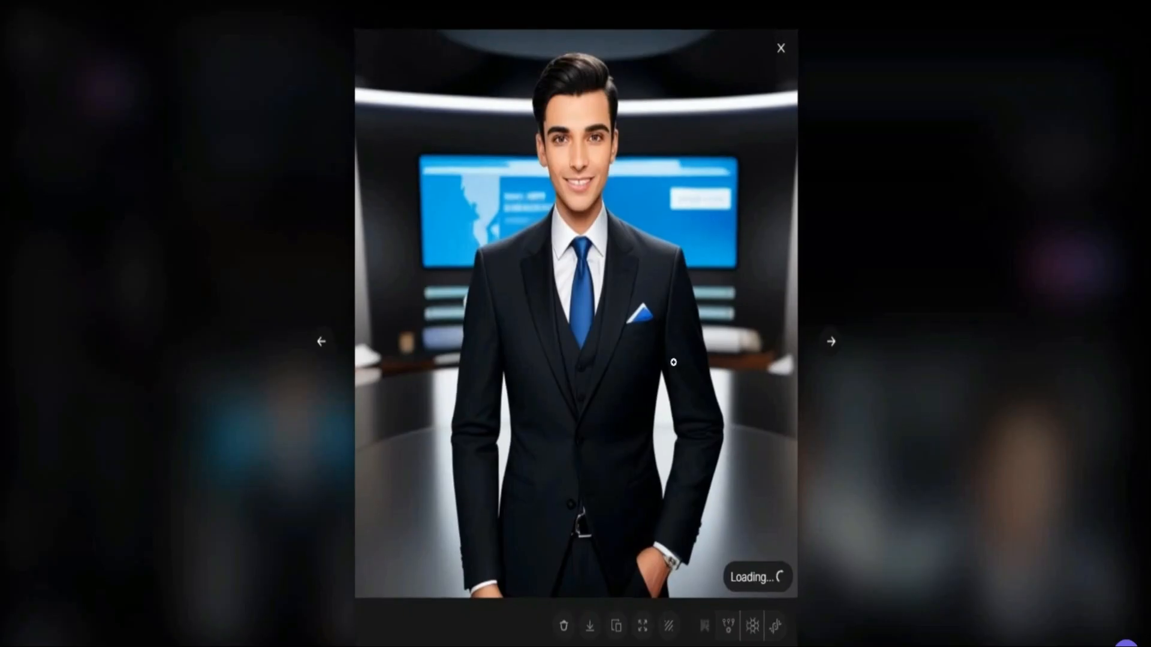
Bring up the ChatGPT chat listing painting-style landscape prompts
click(831, 341)
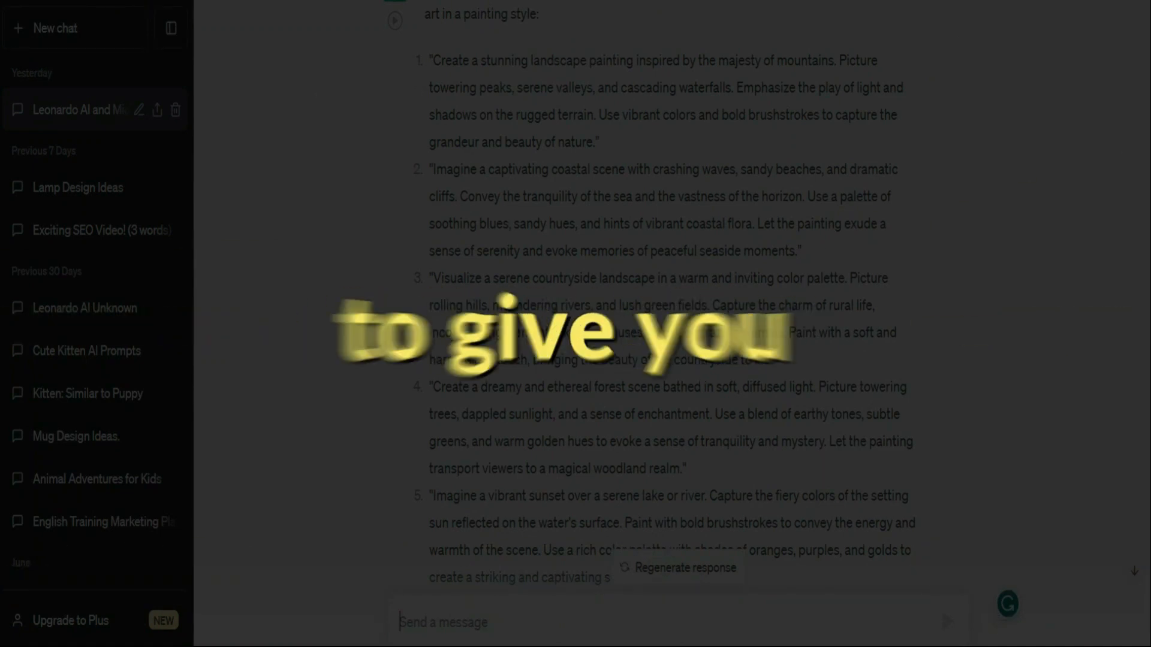
Bring up the 'Leonardo AI Generated Image Training for Chat GPT' Google Doc
click(56, 28)
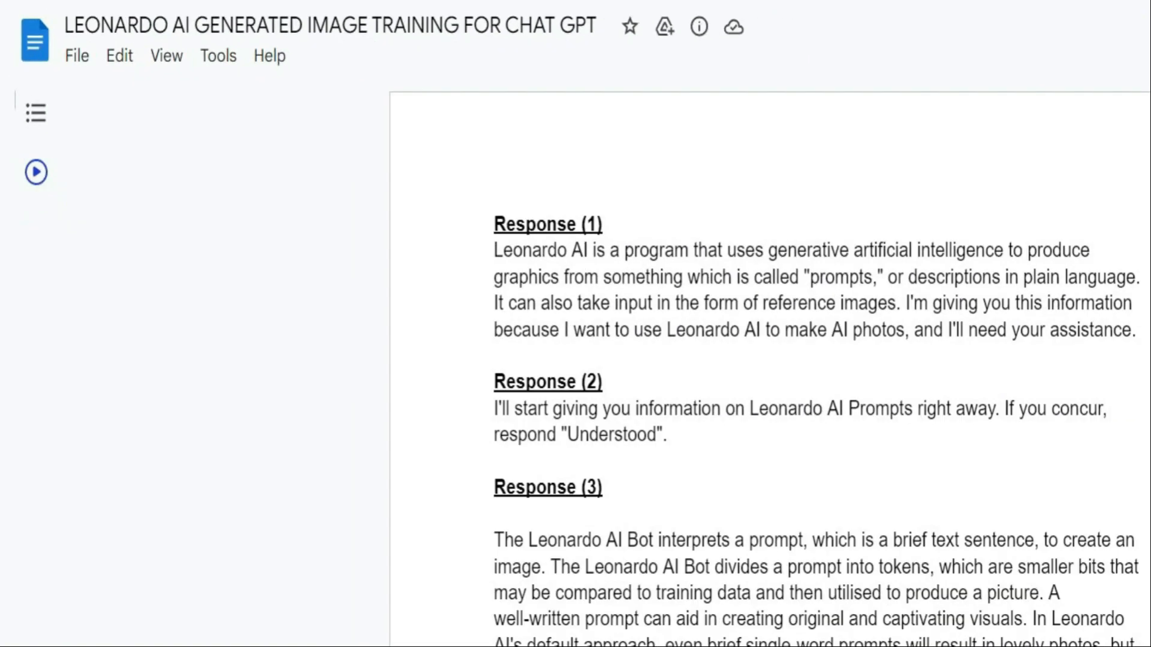
scroll(down, 3)
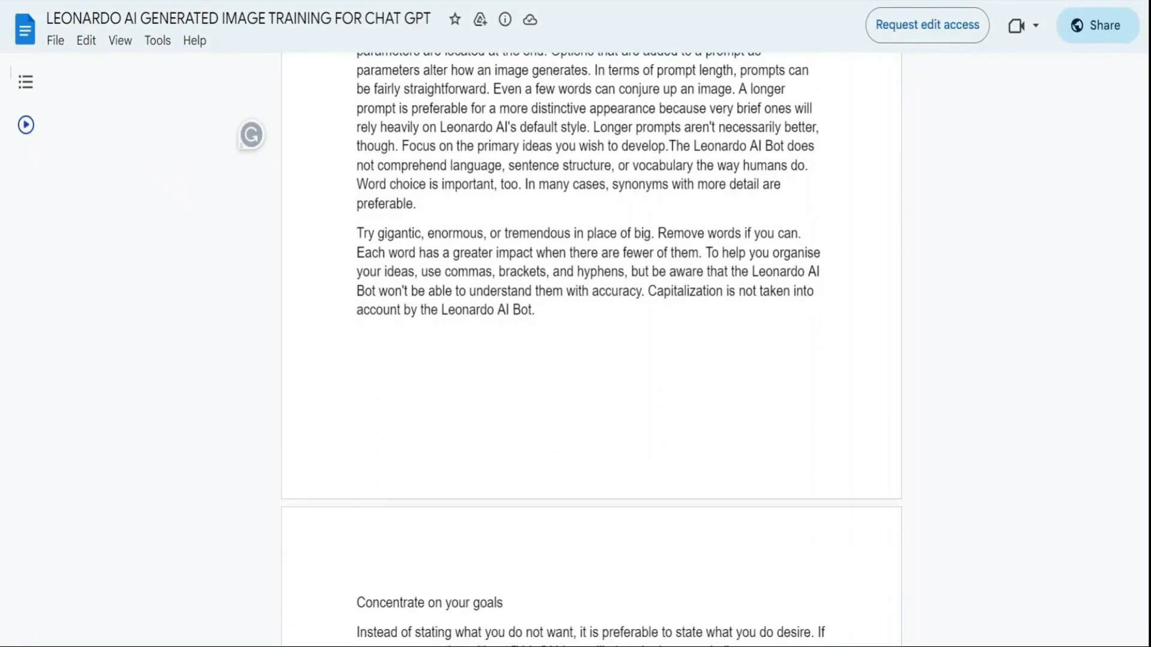
scroll(down, 3)
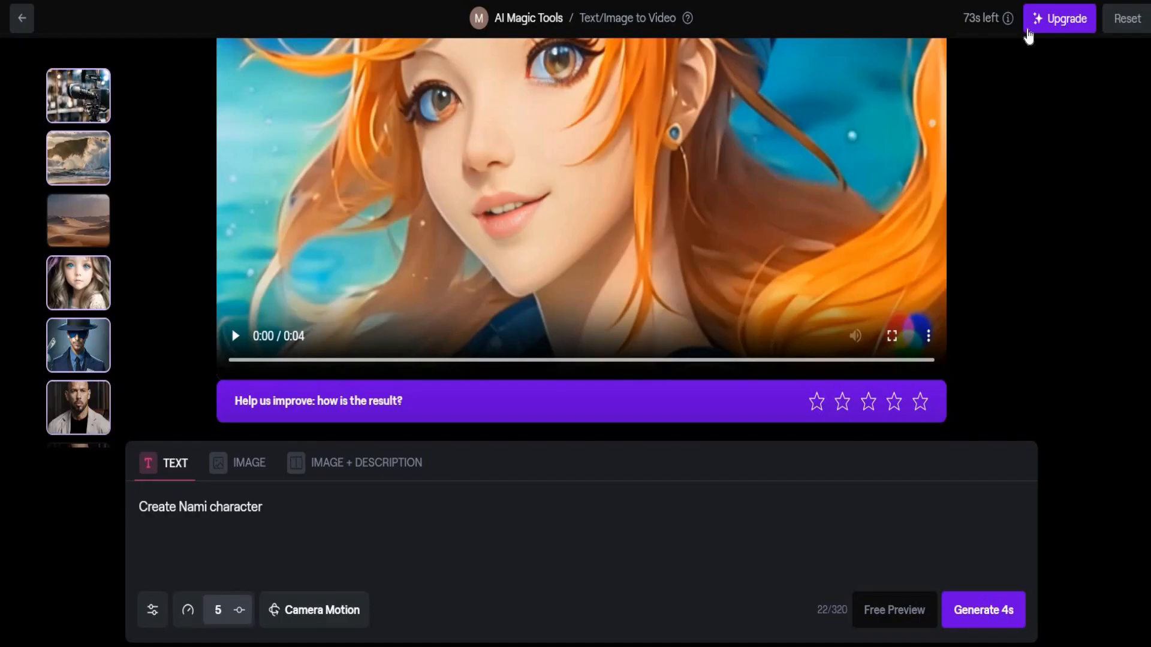
mouse_move(454, 130)
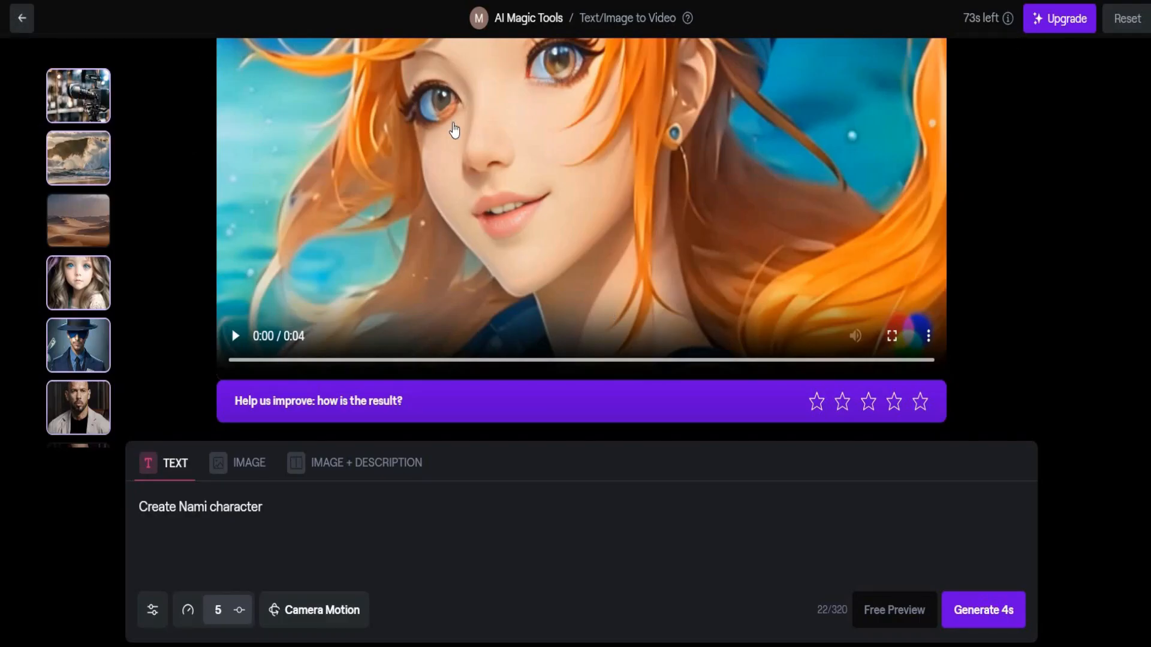
Go back to the Runway home dashboard with the Discover and Remix gallery
click(22, 18)
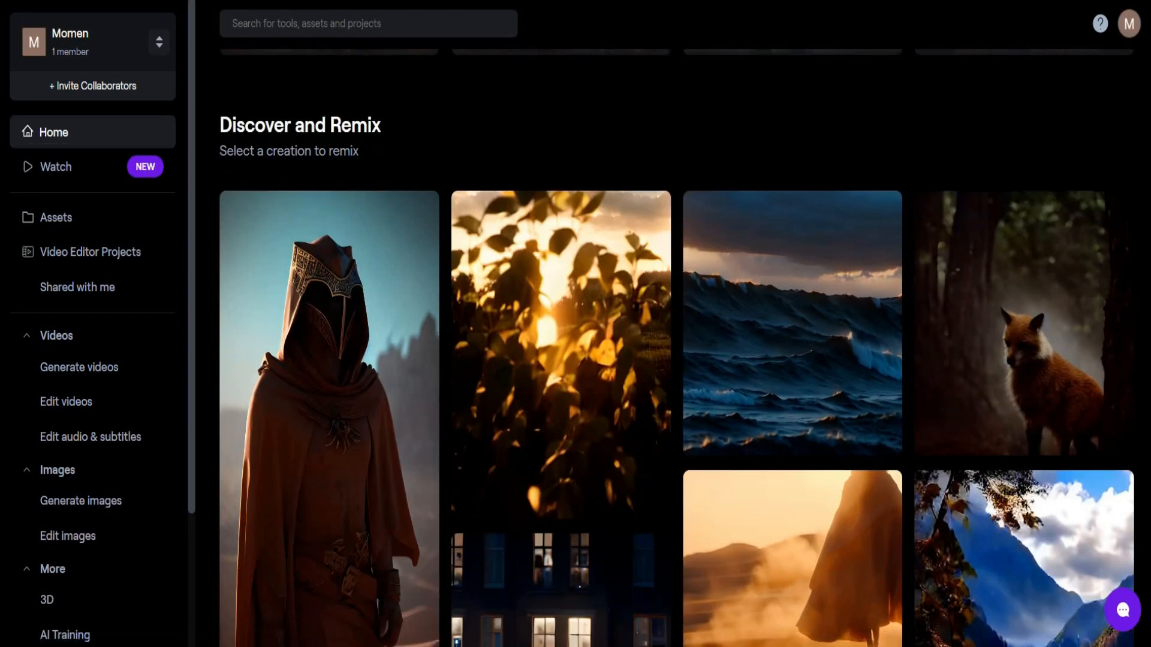
Scroll the Discover and Remix gallery to find the hobbit-hole Shire creation
scroll(down, 3)
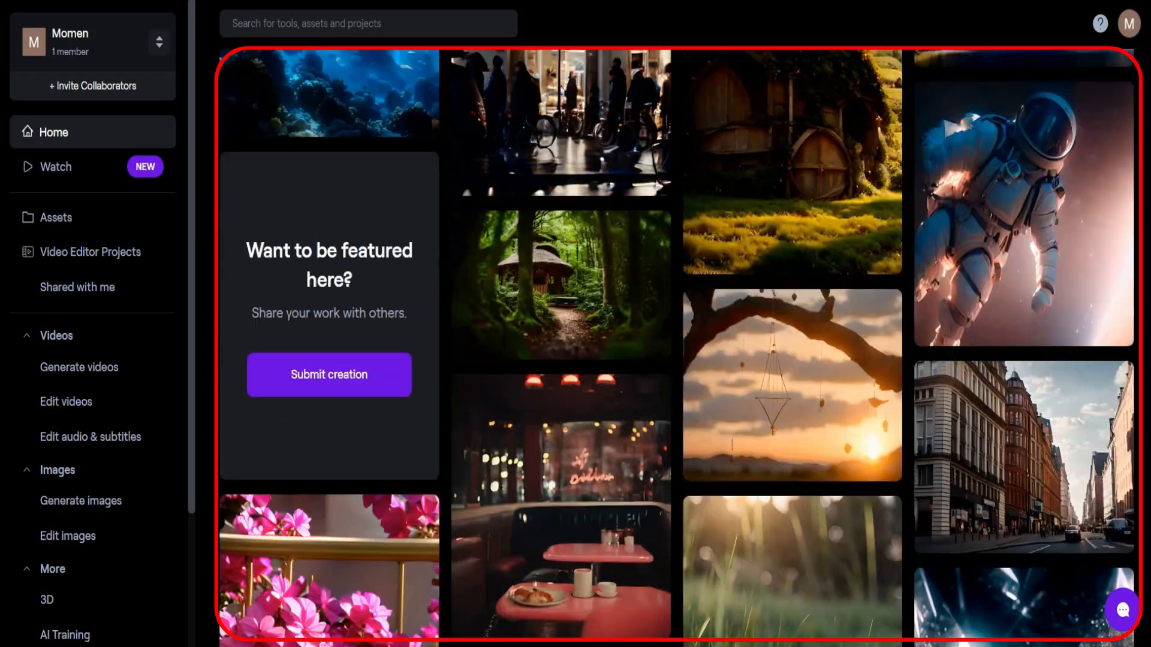
scroll(down, 3)
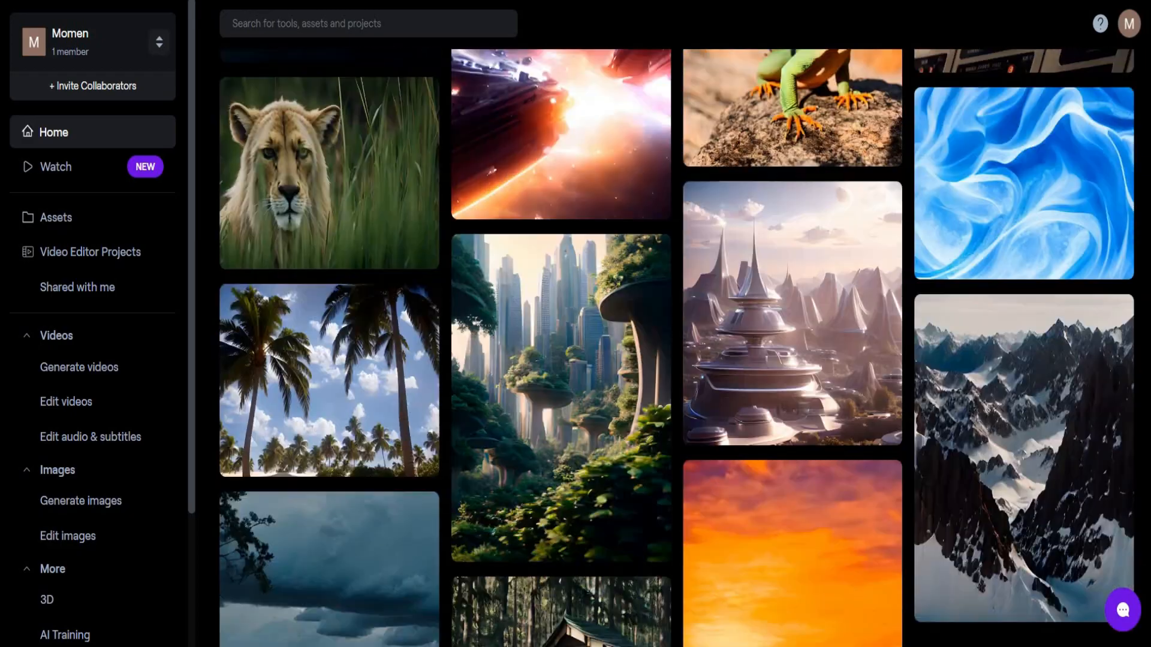
scroll(up, 3)
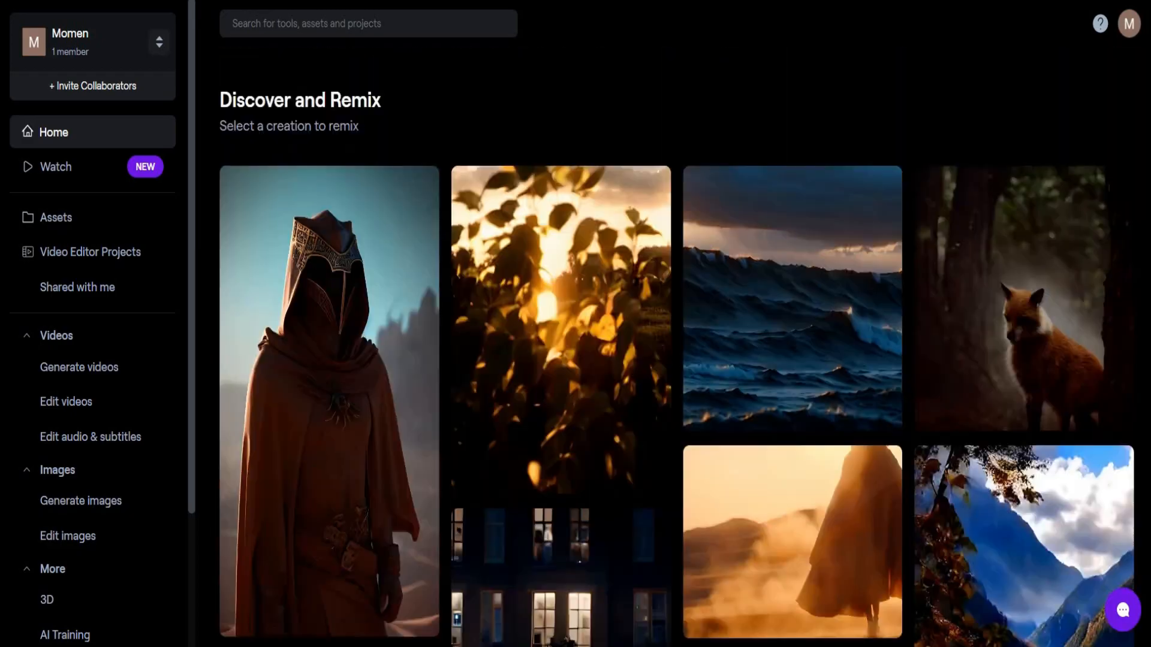
scroll(down, 3)
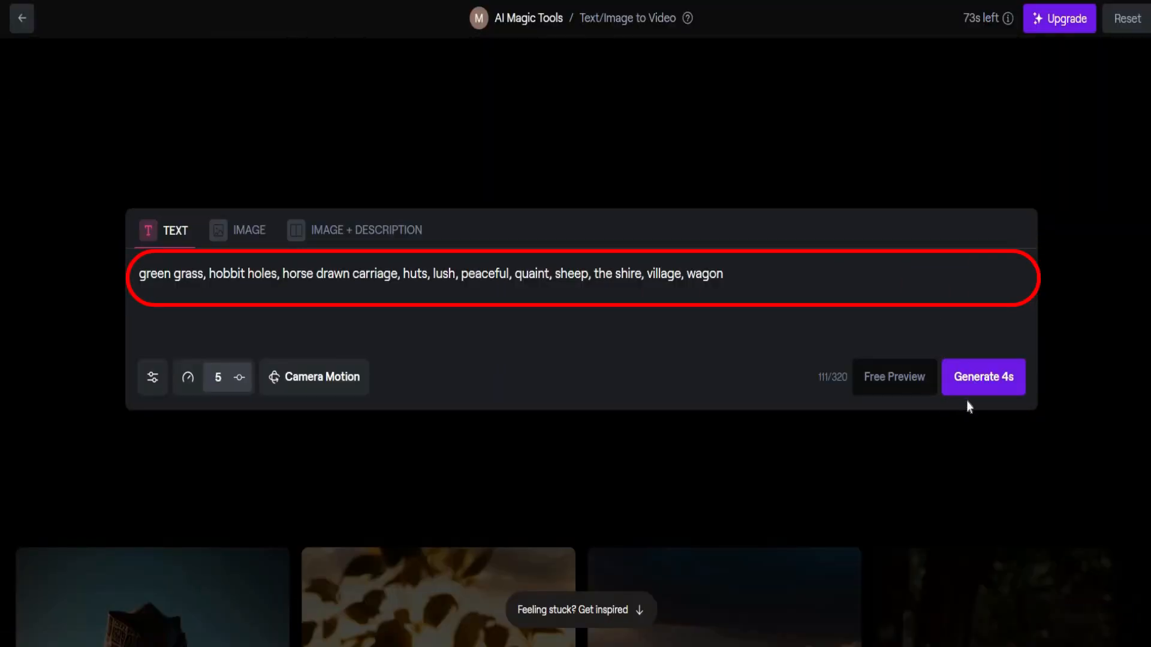
Queue a 4-second video from the Shire village prompt and return to the home dashboard
click(983, 376)
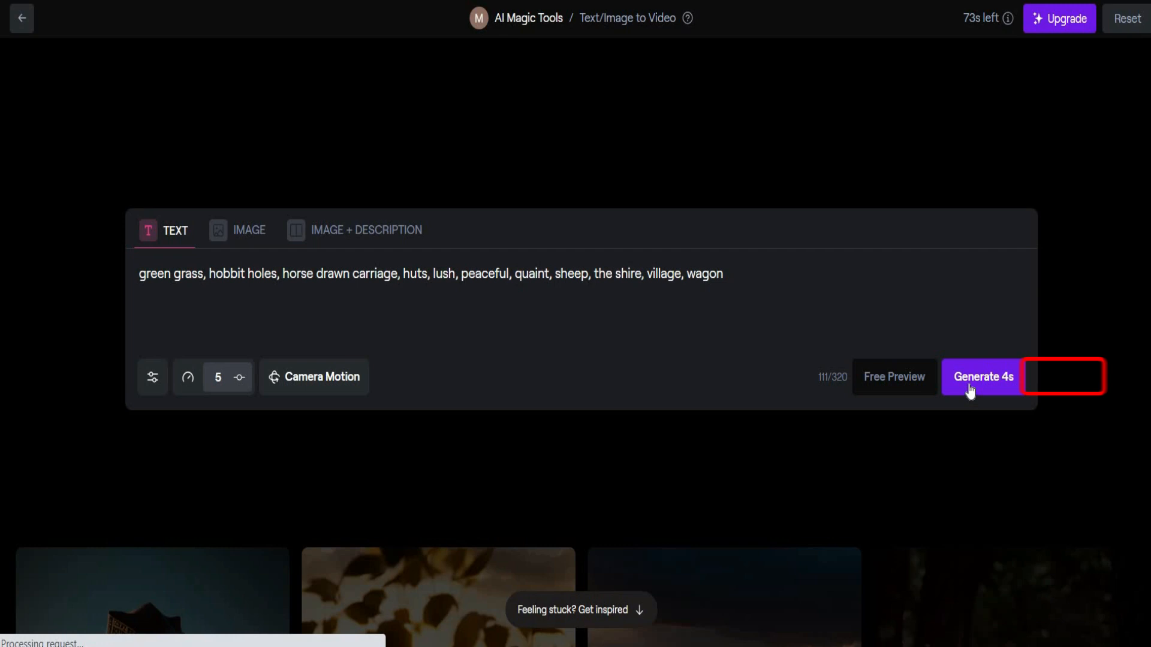
click(983, 376)
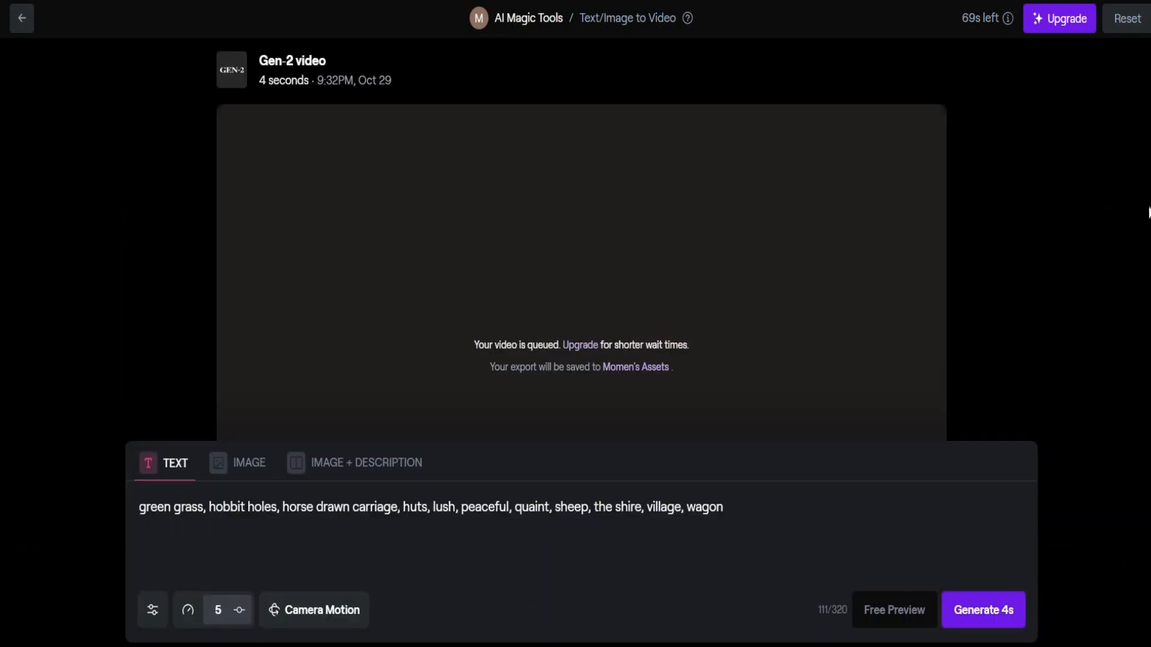
click(22, 18)
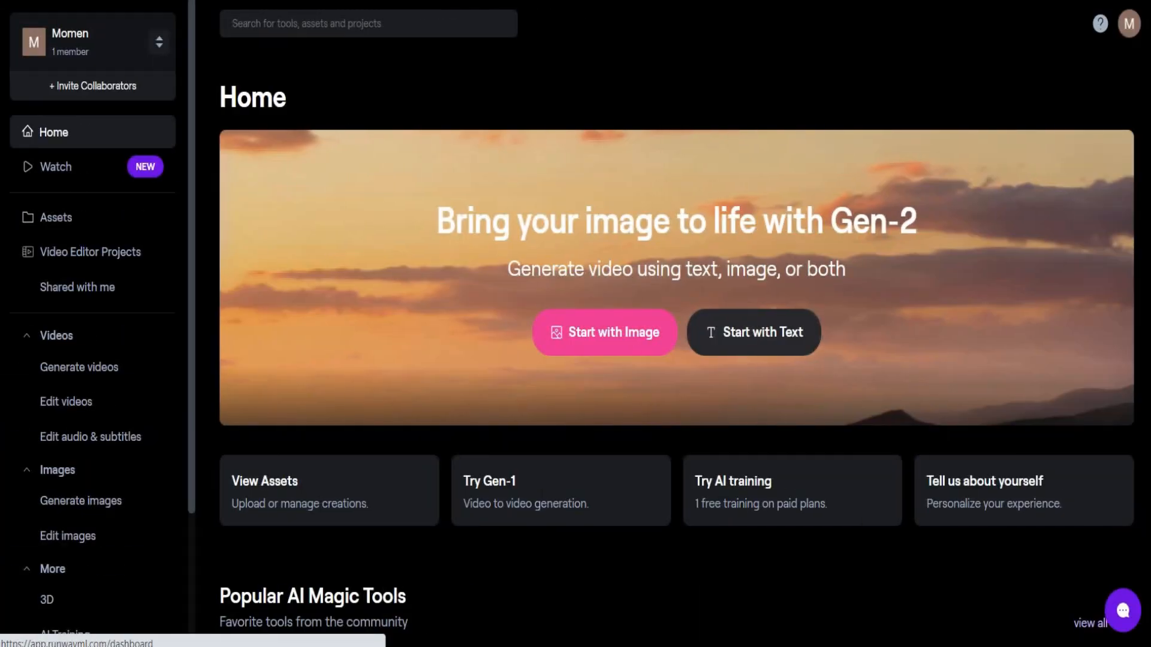
Pick the futuristic environmentally conscious cityscape card from the community gallery to remix
scroll(down, 3)
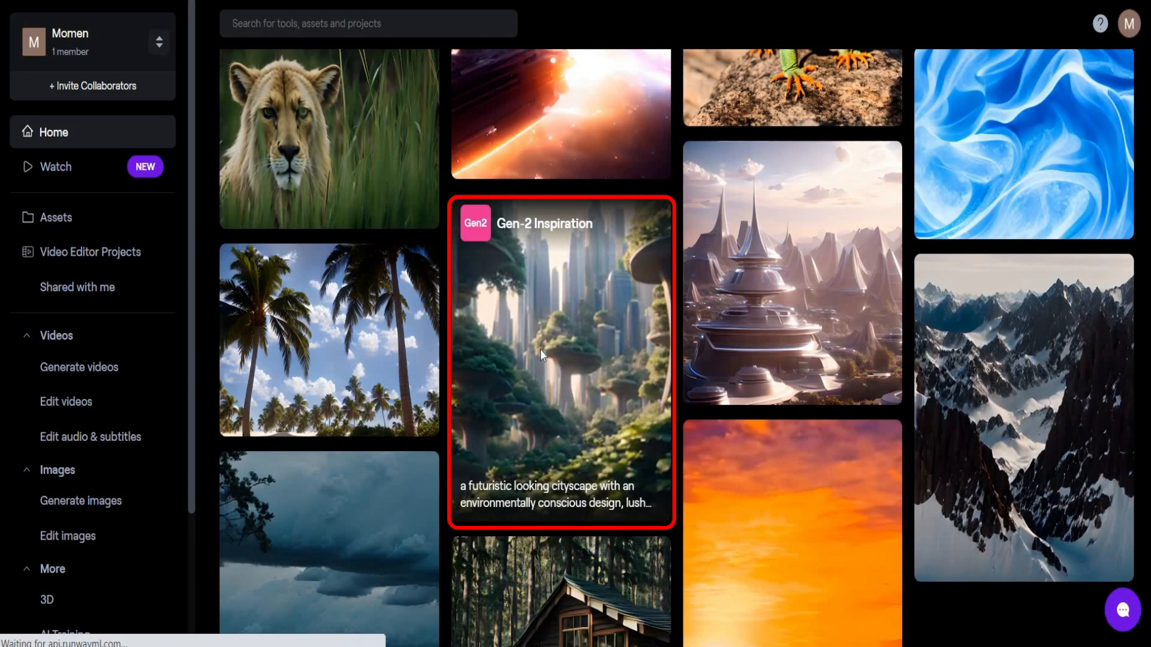
click(559, 367)
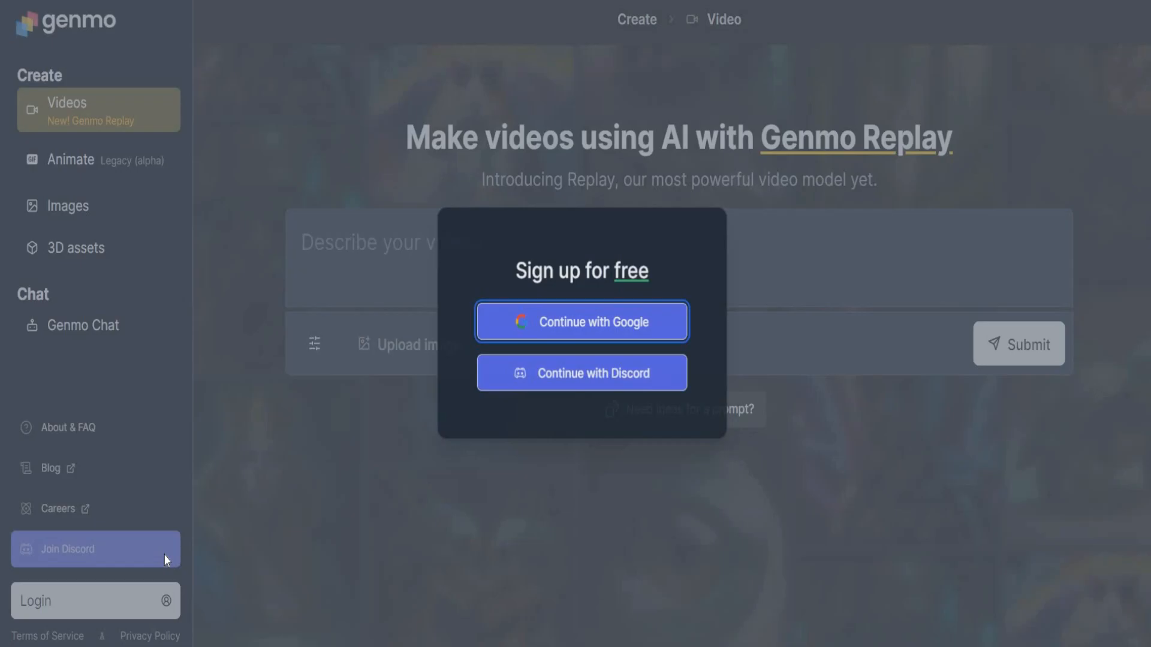
mouse_move(708, 345)
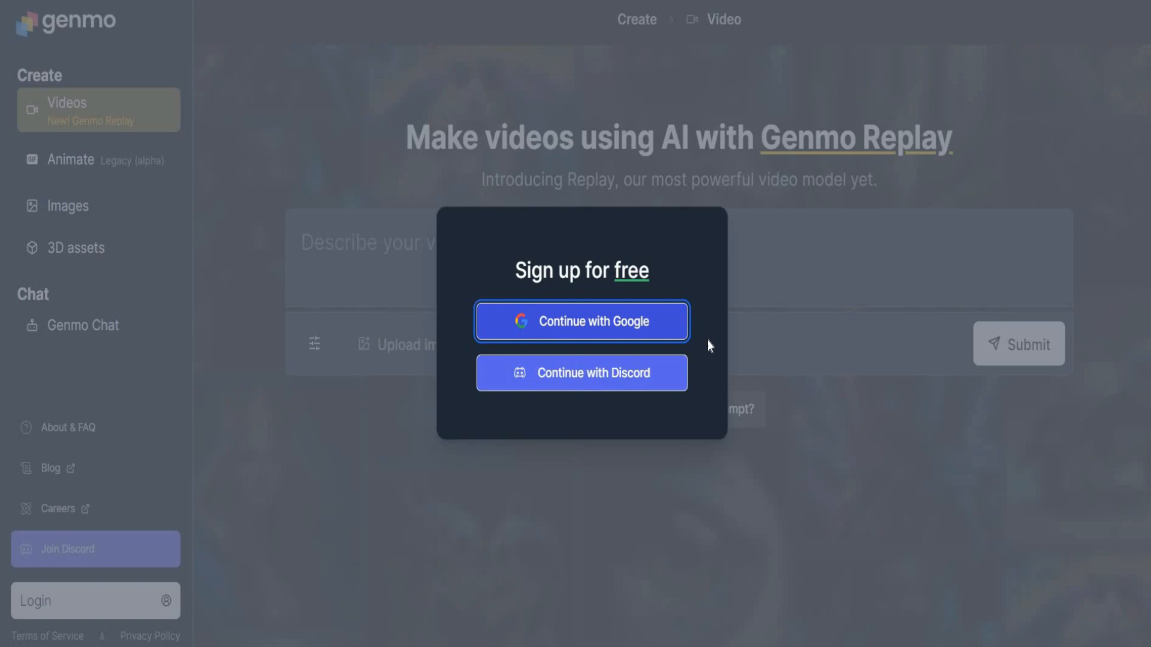
Continue the free Genmo sign-up with a Google account
click(75, 248)
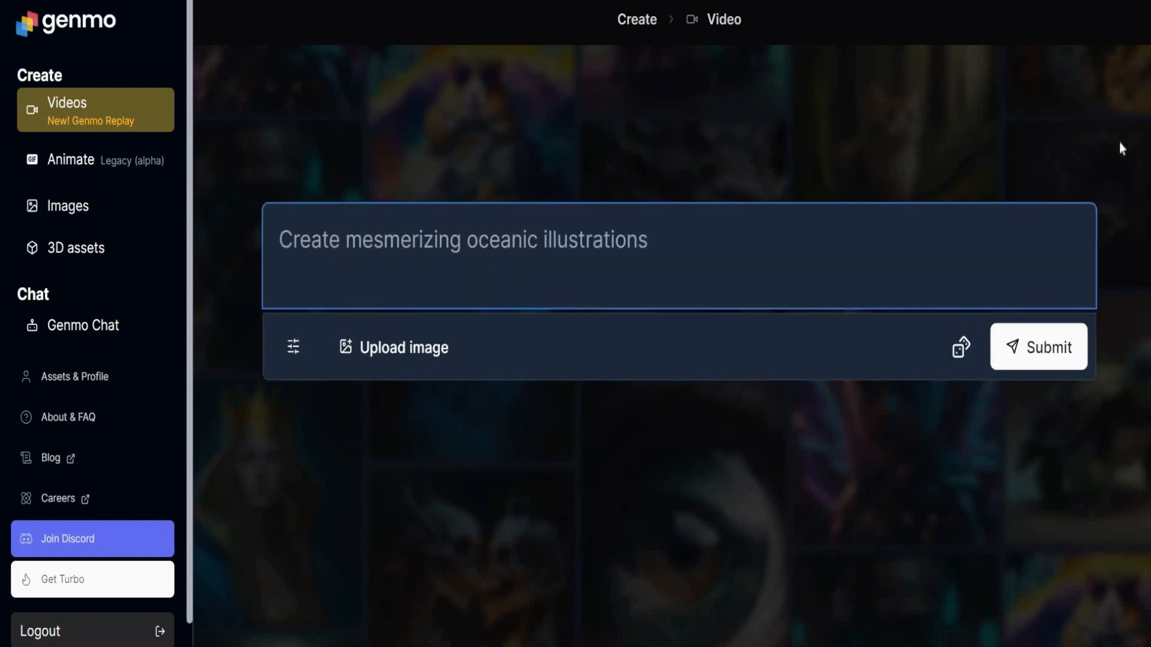
Submit the suggested 'Create mesmerizing oceanic illustrations' prompt and open the video settings
click(661, 239)
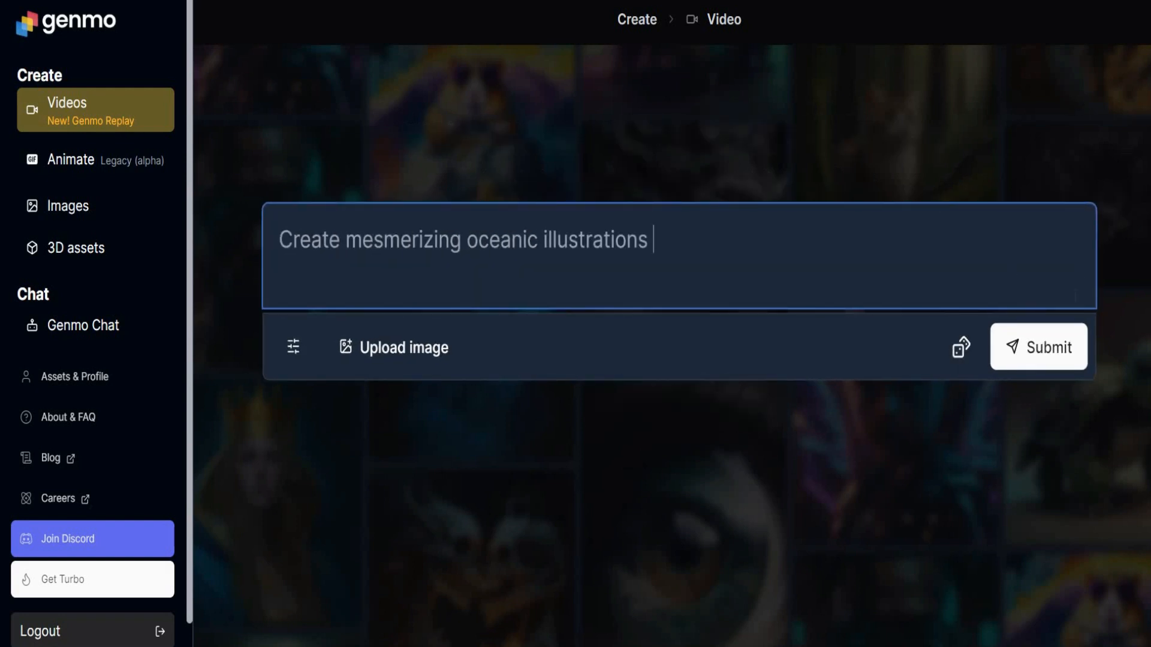
click(1038, 346)
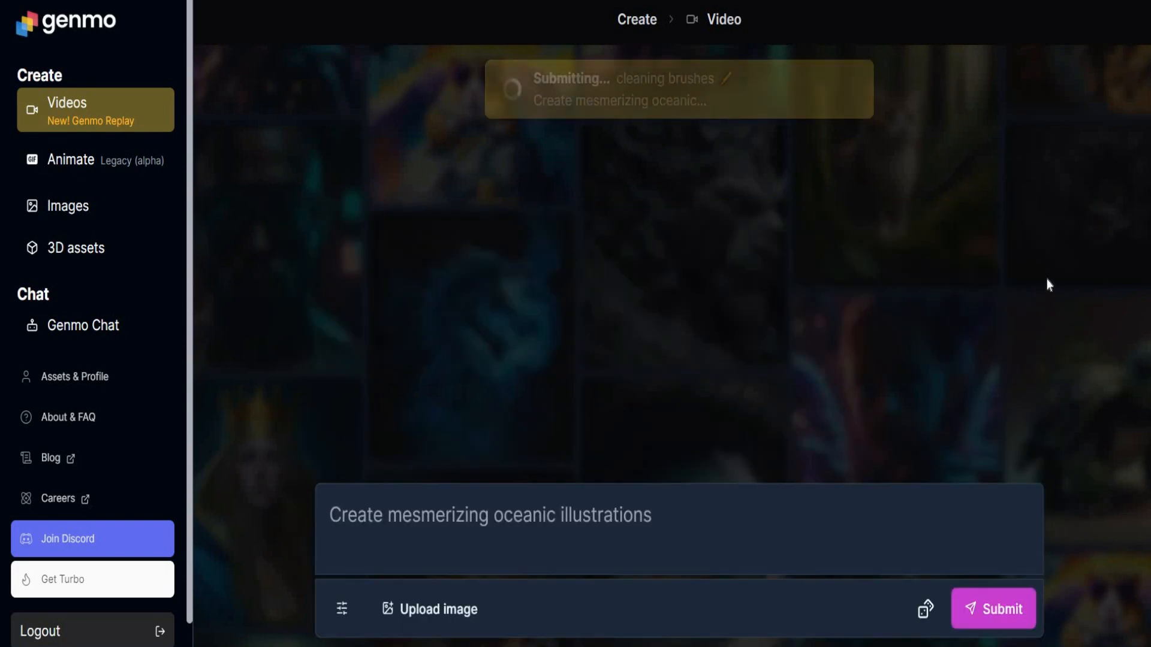
click(340, 608)
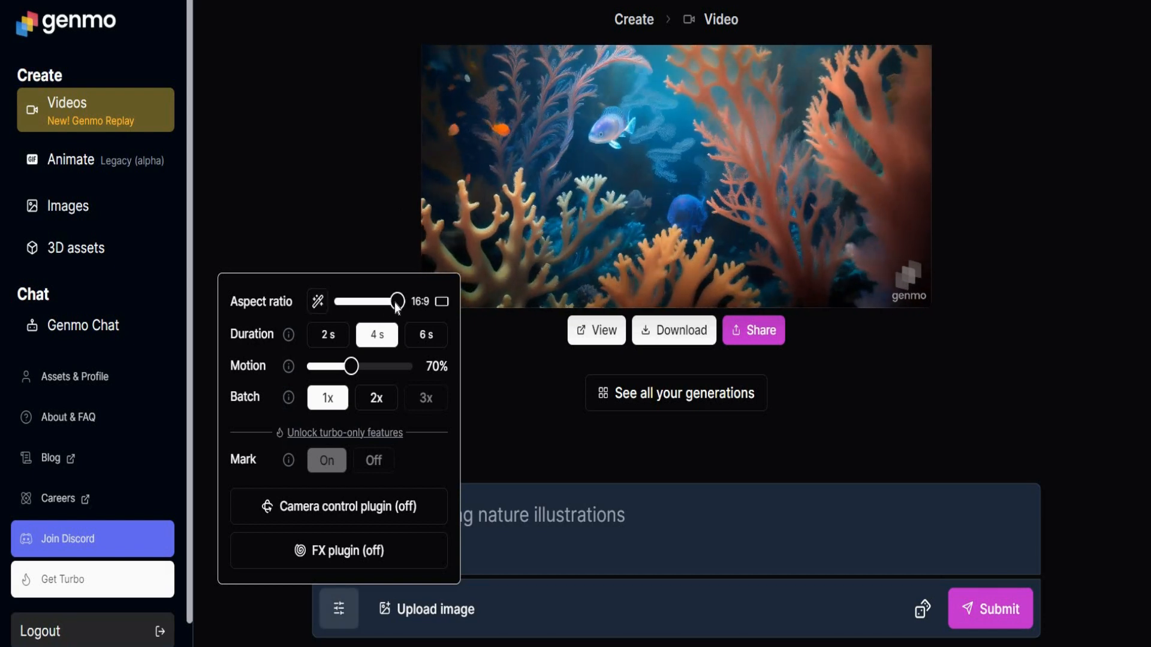
mouse_move(424, 347)
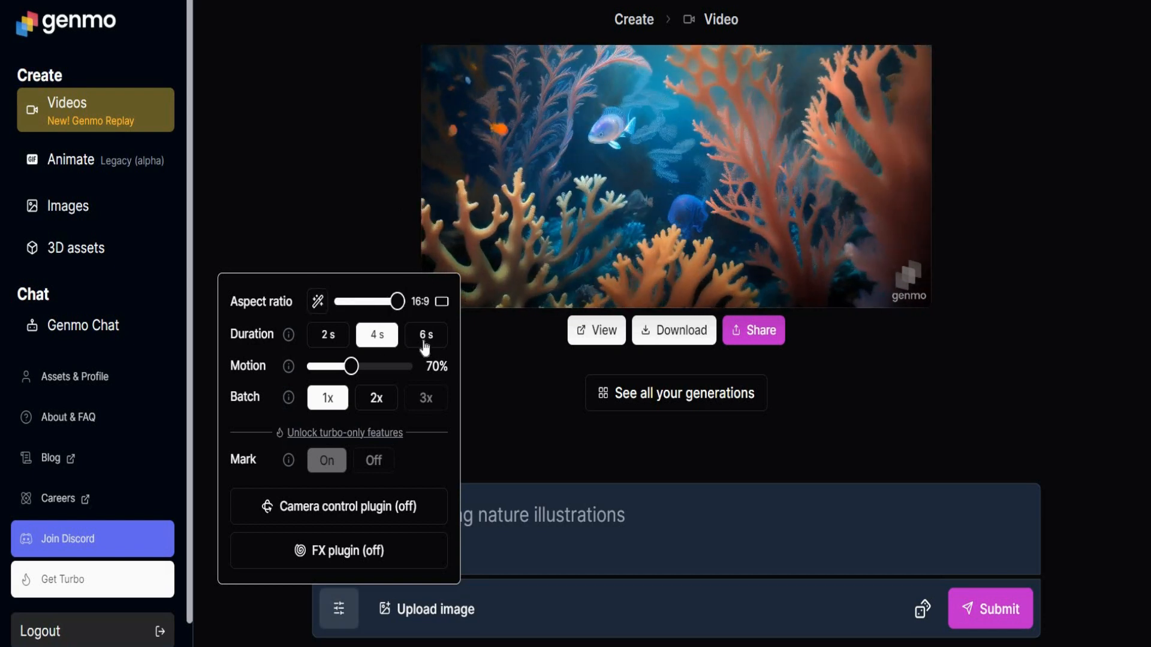
Set the coral reef video to 6-second duration with 60% motion
click(425, 335)
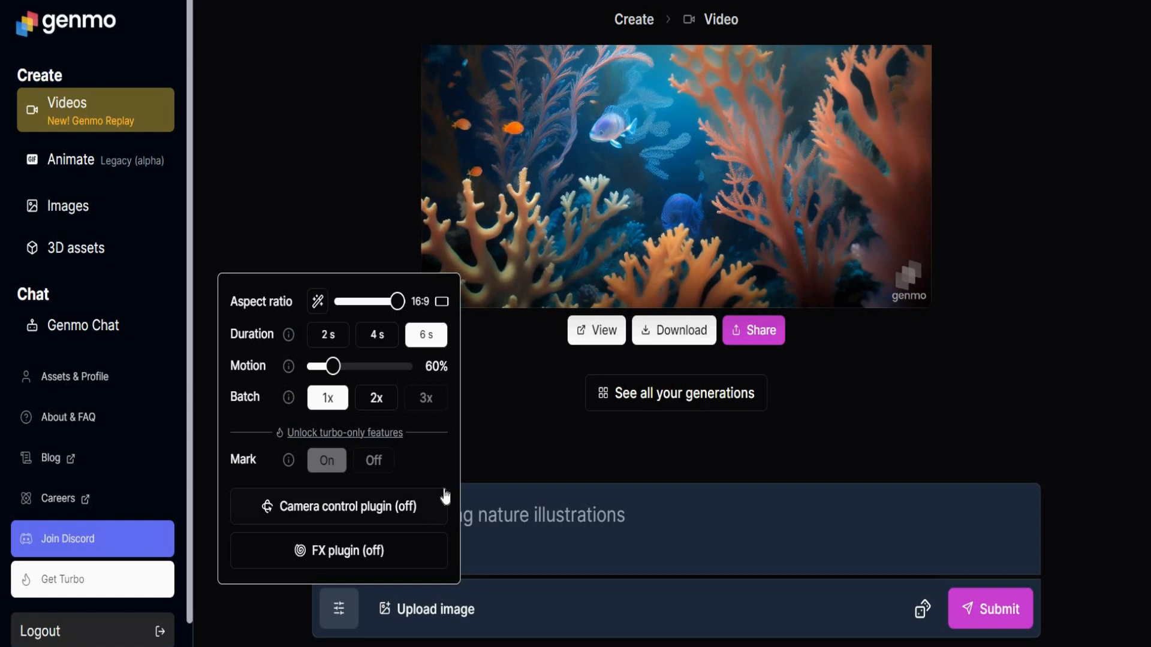
click(989, 609)
text(a human 8-year-old girl, walking in a magic garden, a story for kids.)
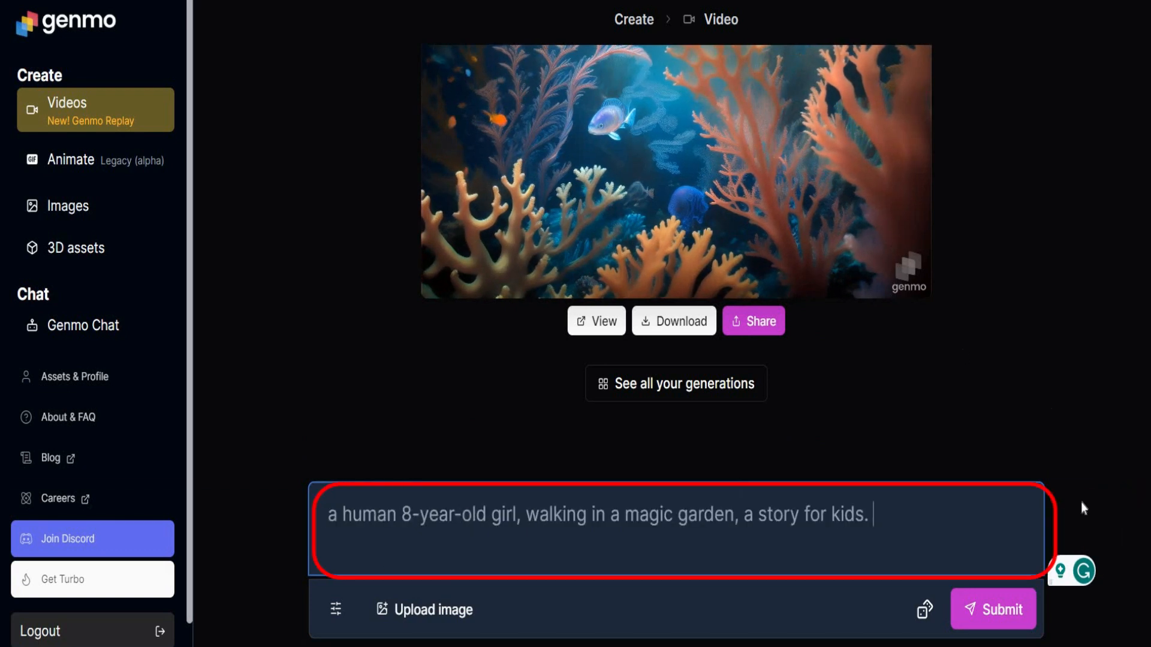
mouse_move(1057, 571)
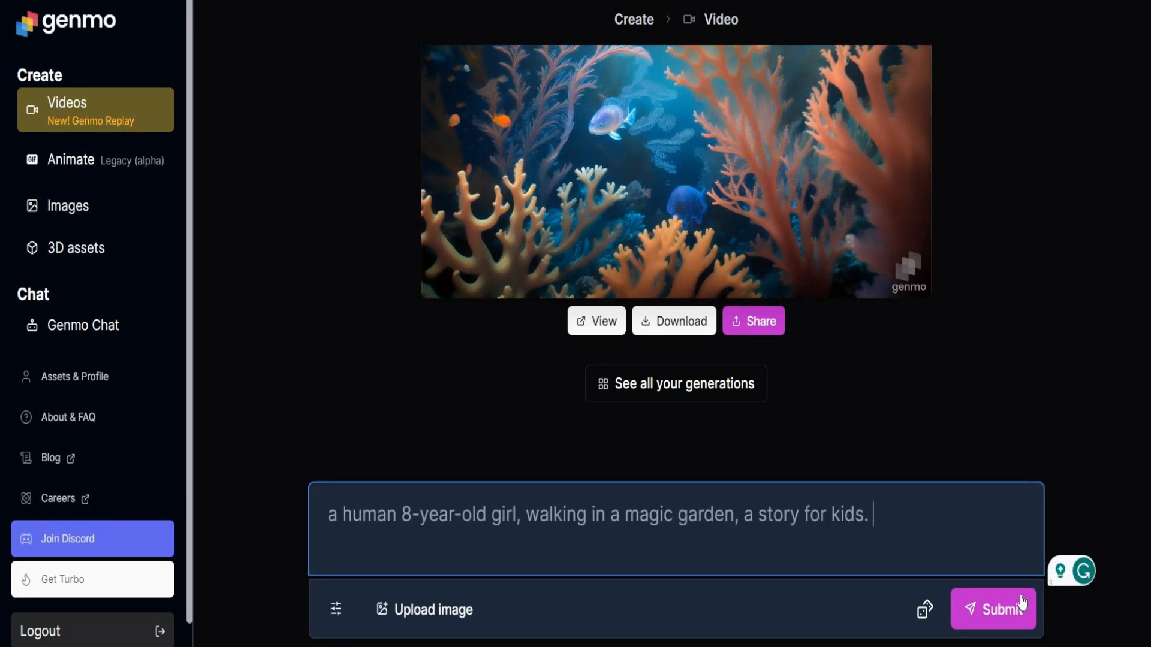
Submit the 'human 8-year-old girl walking in a magic garden' prompt for generation
click(990, 609)
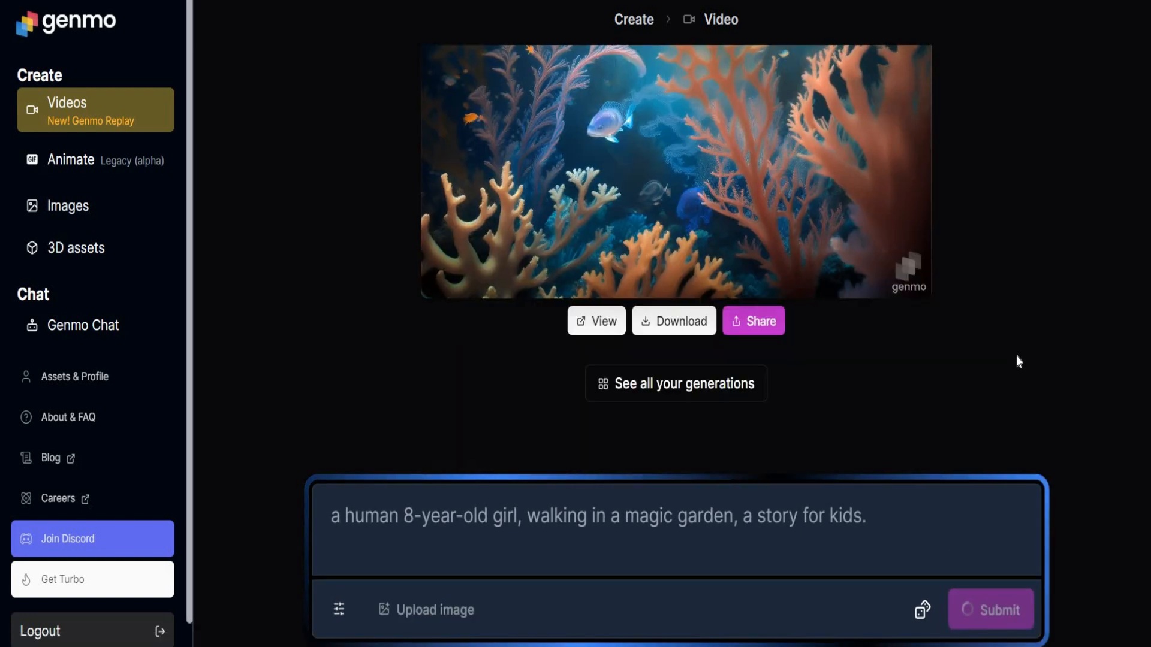
click(990, 609)
text(Generate a young woman working as a news presenter)
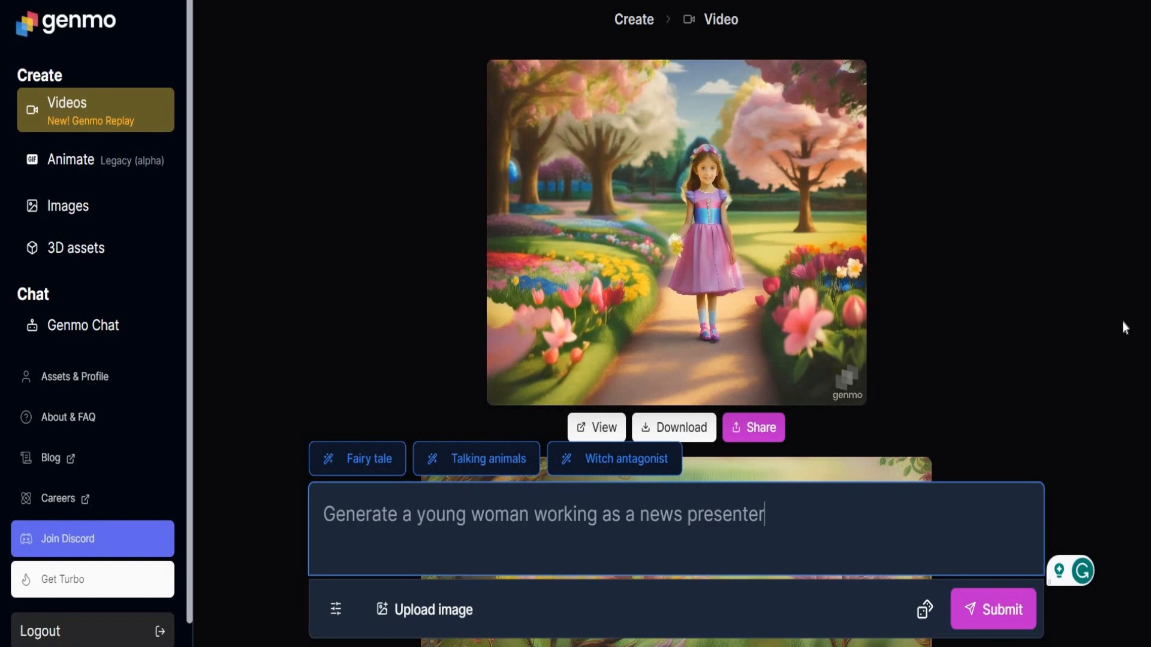
View the finished video of the girl in a pink dress on the garden path
click(993, 609)
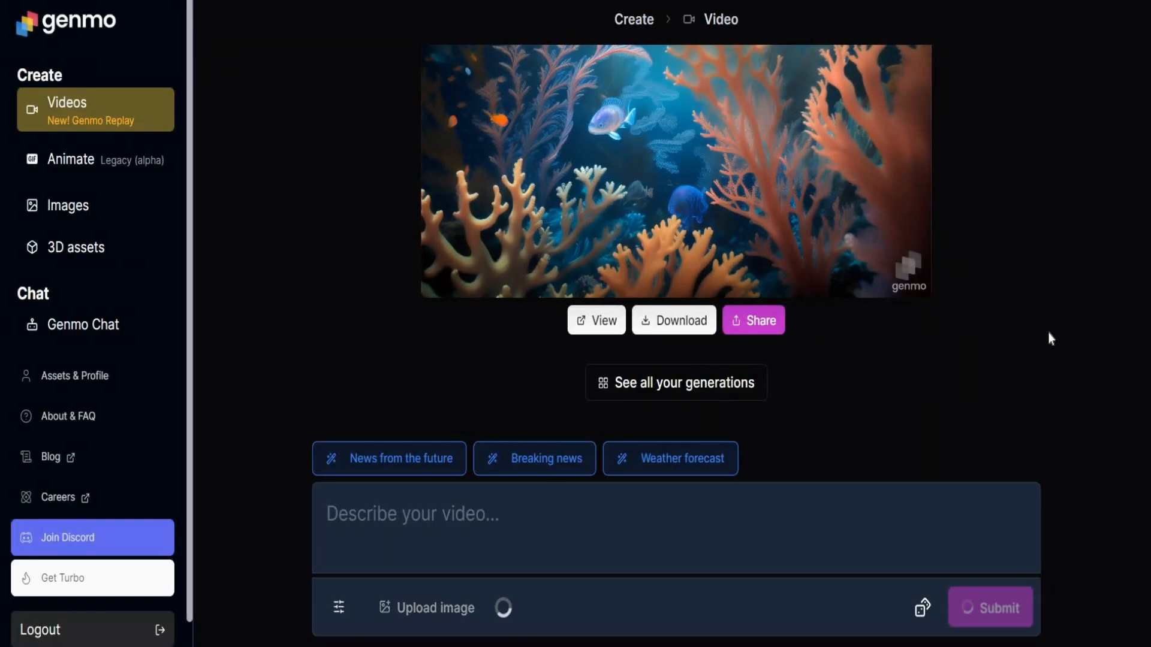
Describe the presenter image as 'a woman in a suit standing in front of a tv' and submit
text(a woman in a suit standing in front of a tv)
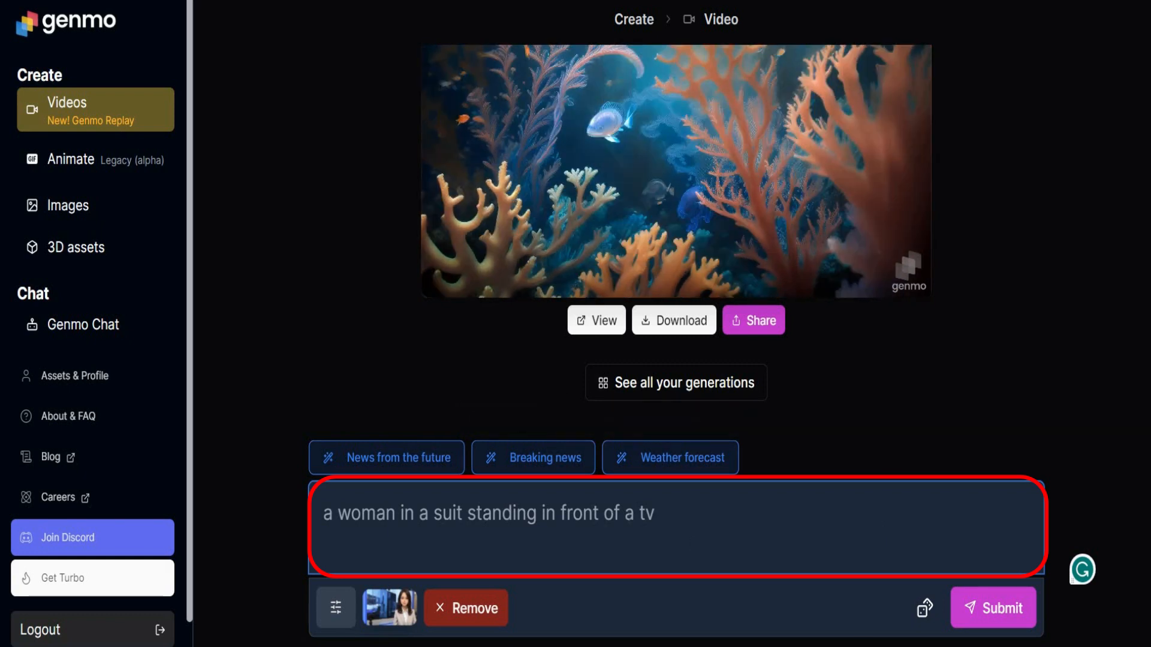
click(991, 607)
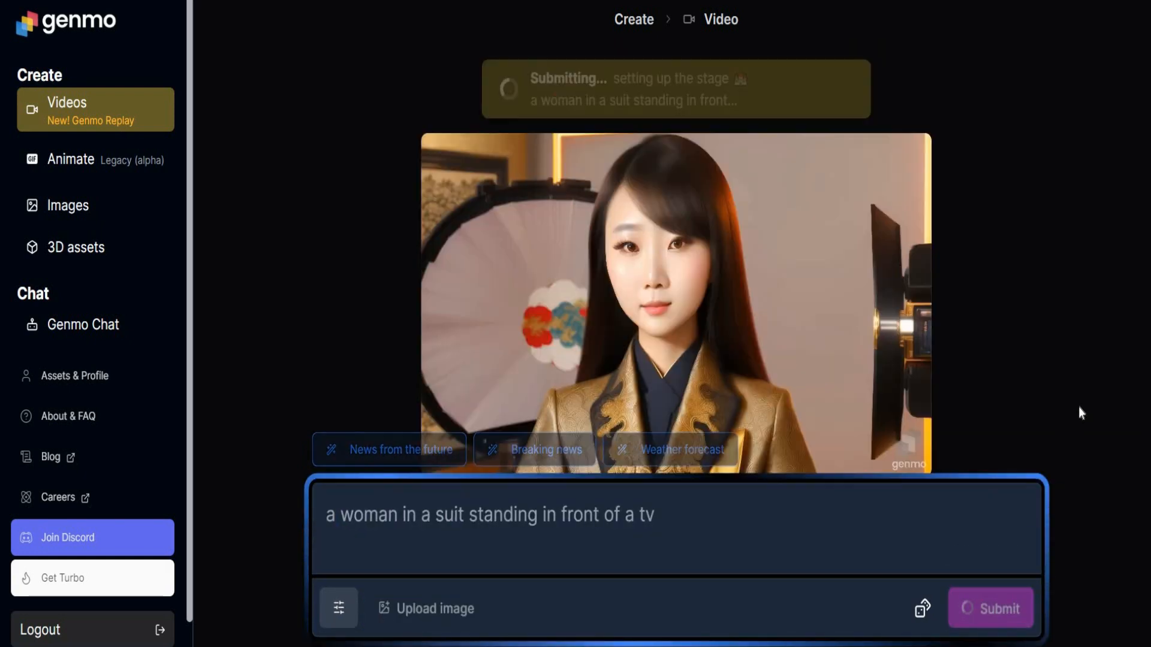